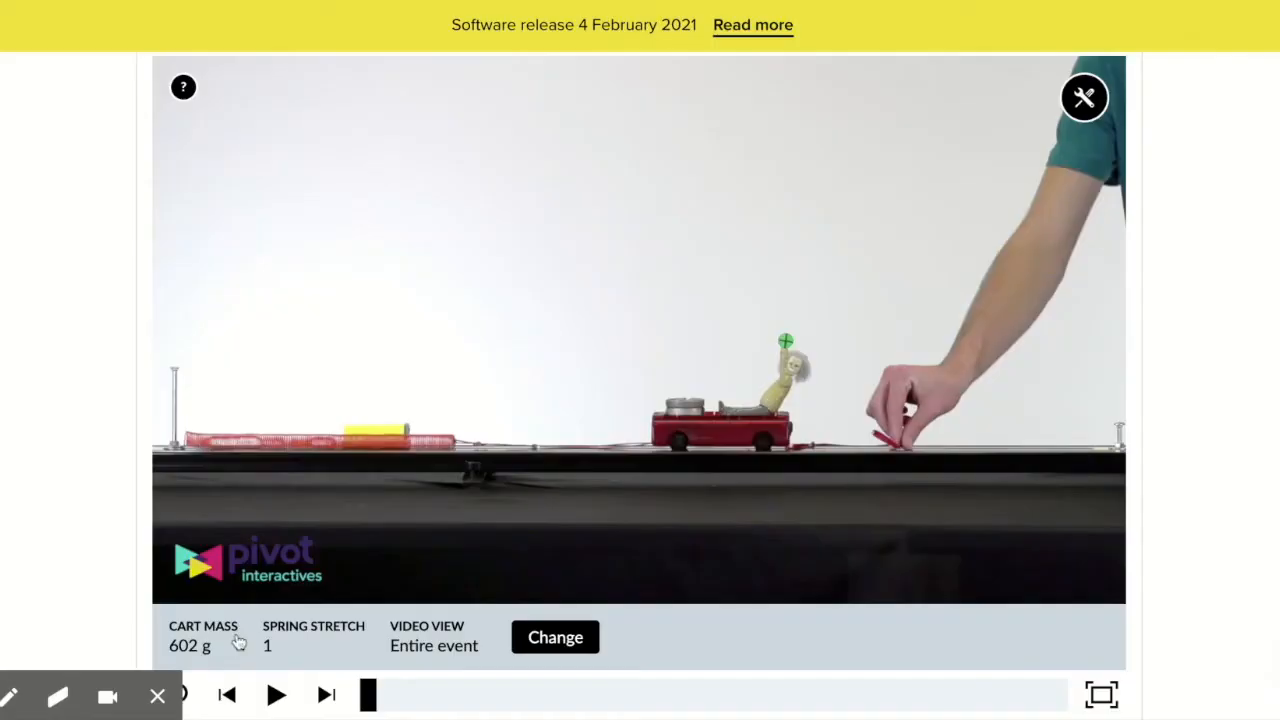
{"action": "mouse_move", "coordinate": [497, 450]}
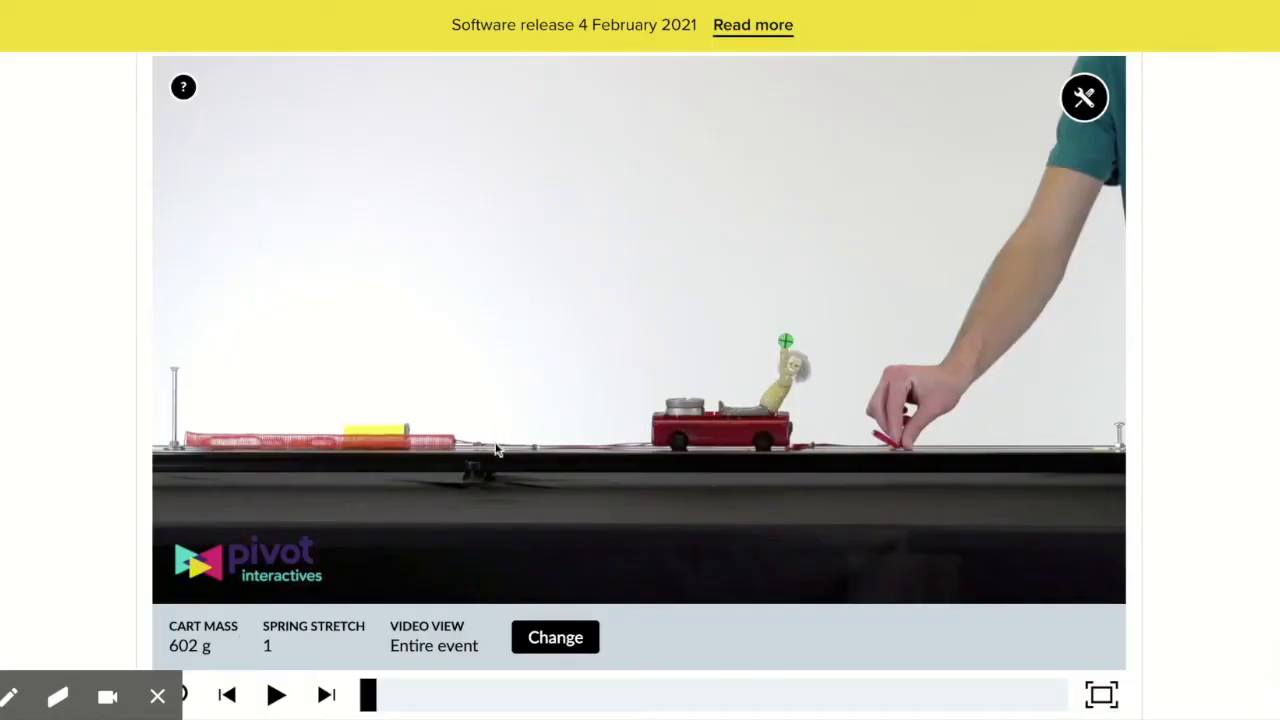
{"action": "mouse_move", "coordinate": [340, 630]}
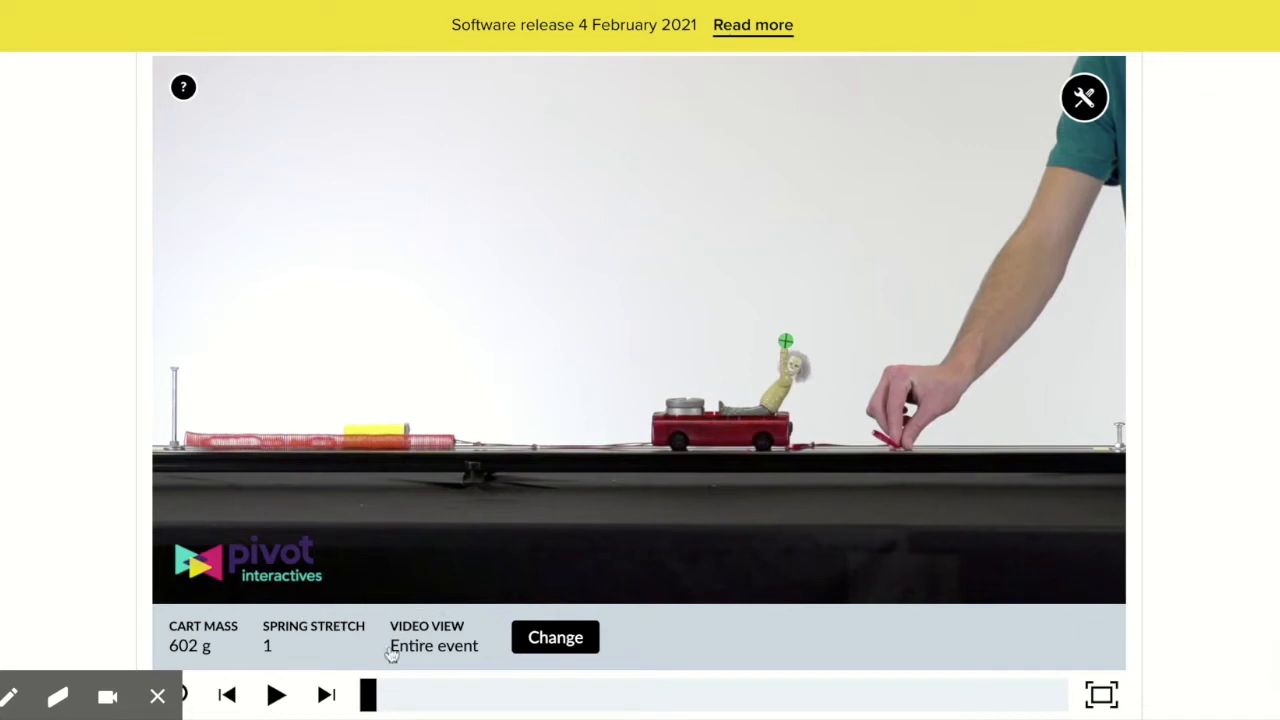
{"action": "mouse_move", "coordinate": [474, 650]}
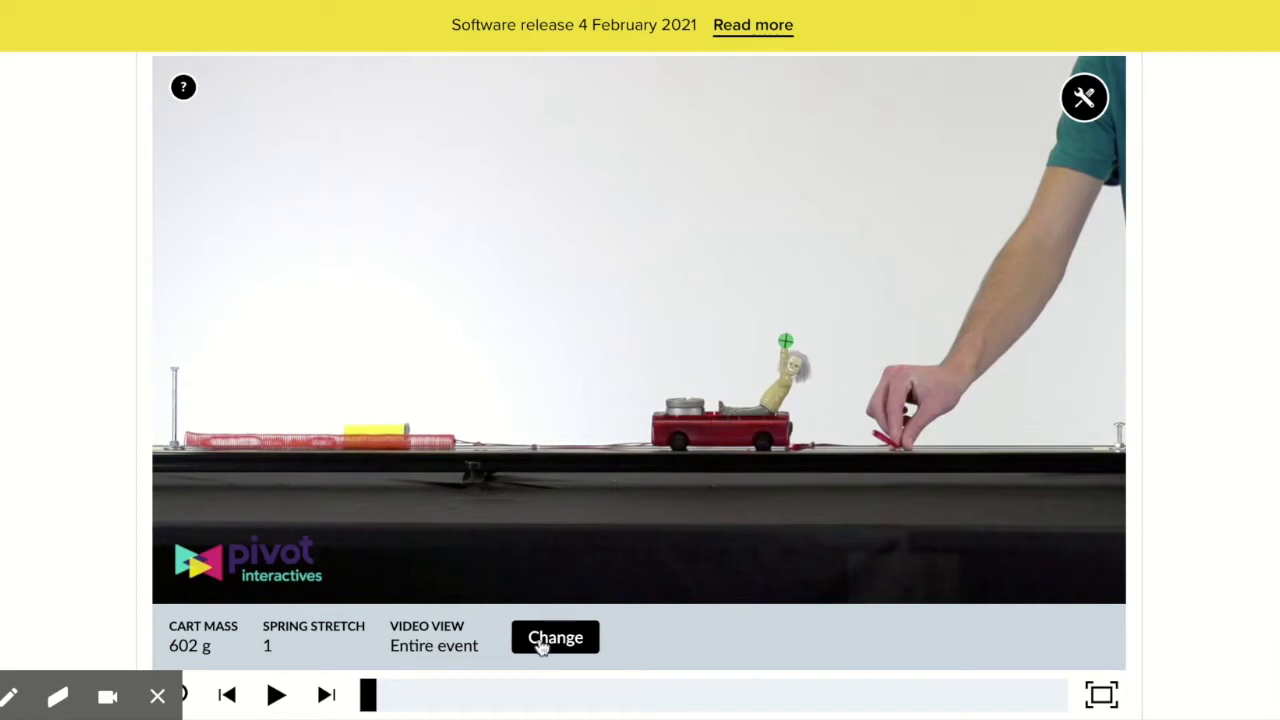
Switch the video view to Spring Stretch for the 602 g cart at stretch 1
{"action": "left_click", "coordinate": [554, 637]}
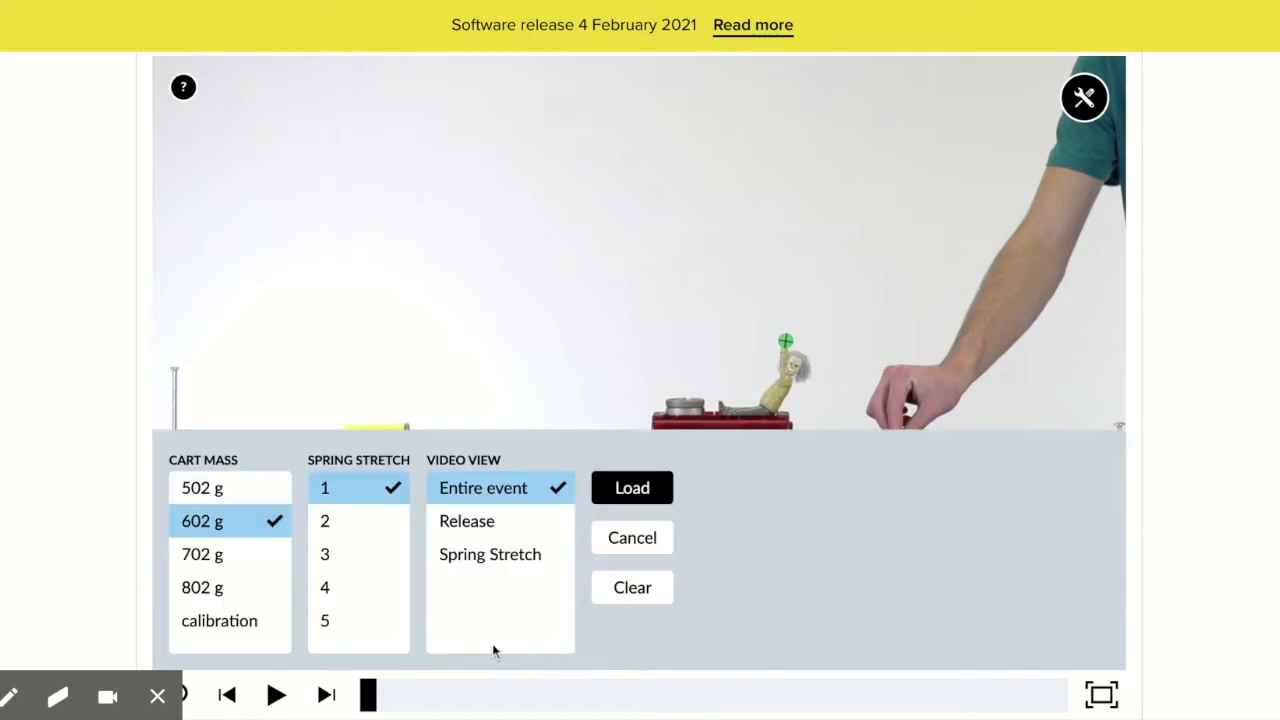
{"action": "left_click", "coordinate": [489, 554]}
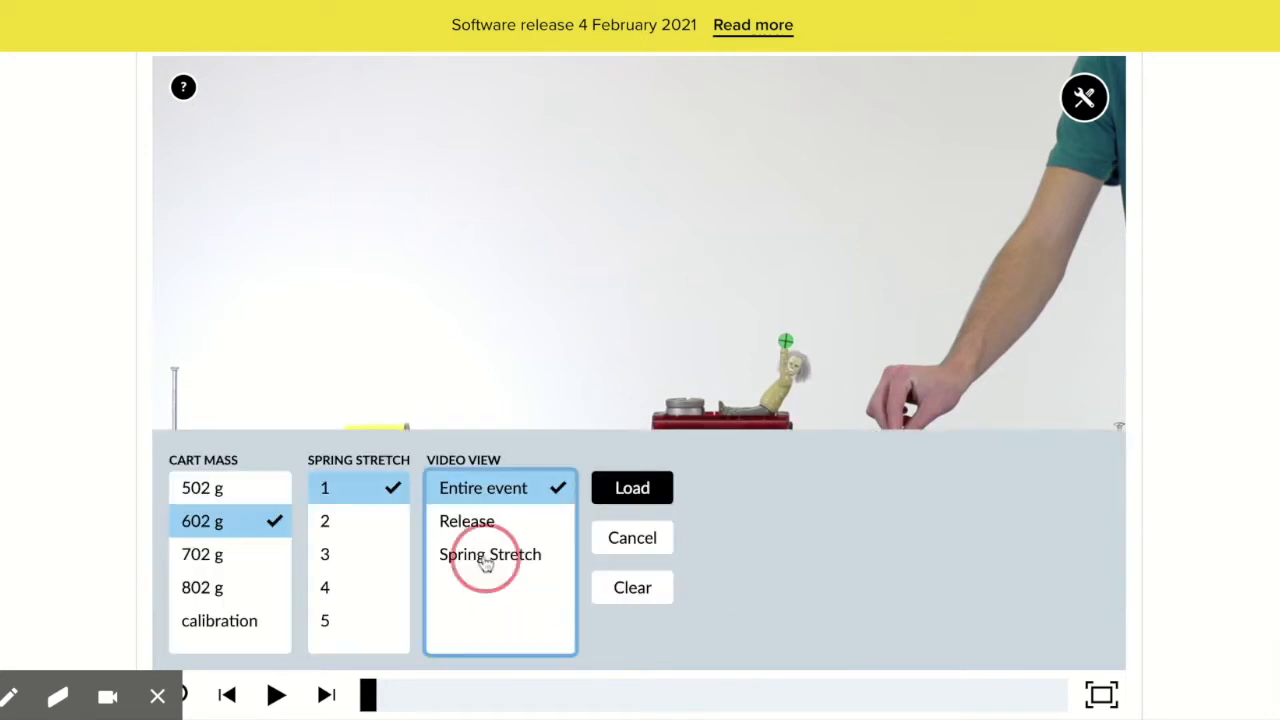
{"action": "left_click", "coordinate": [490, 554]}
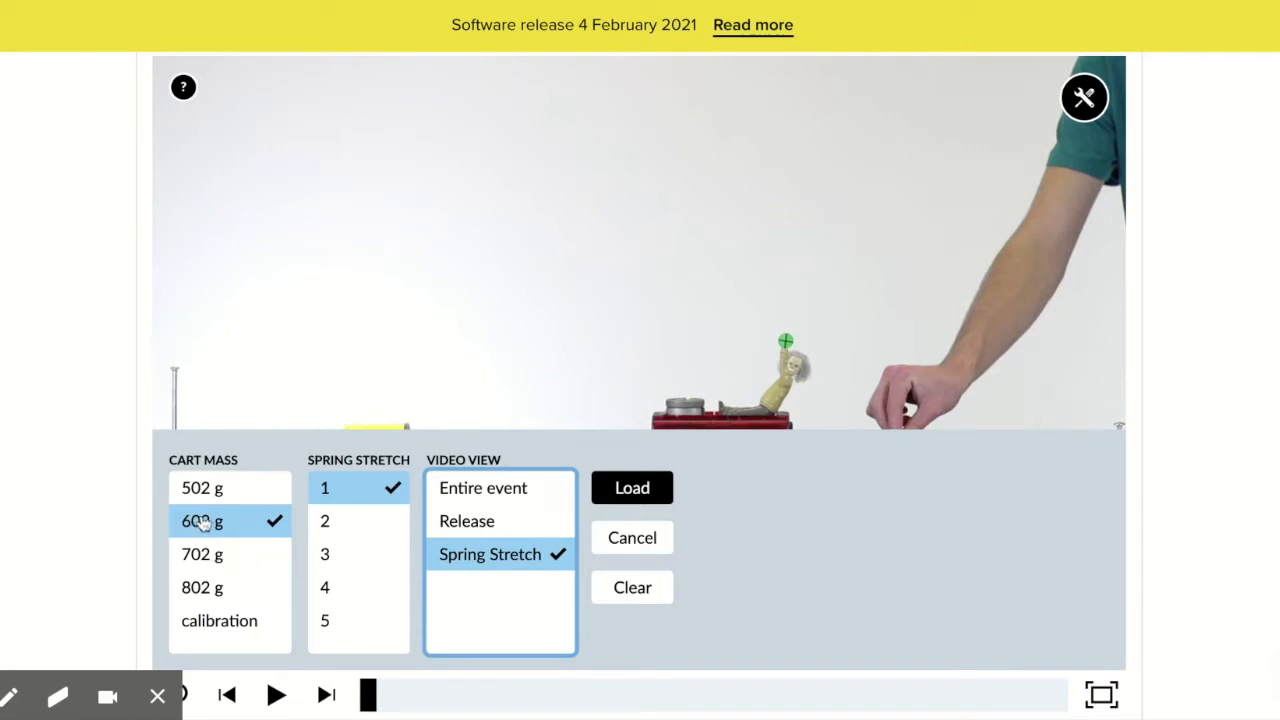
{"action": "mouse_move", "coordinate": [340, 488]}
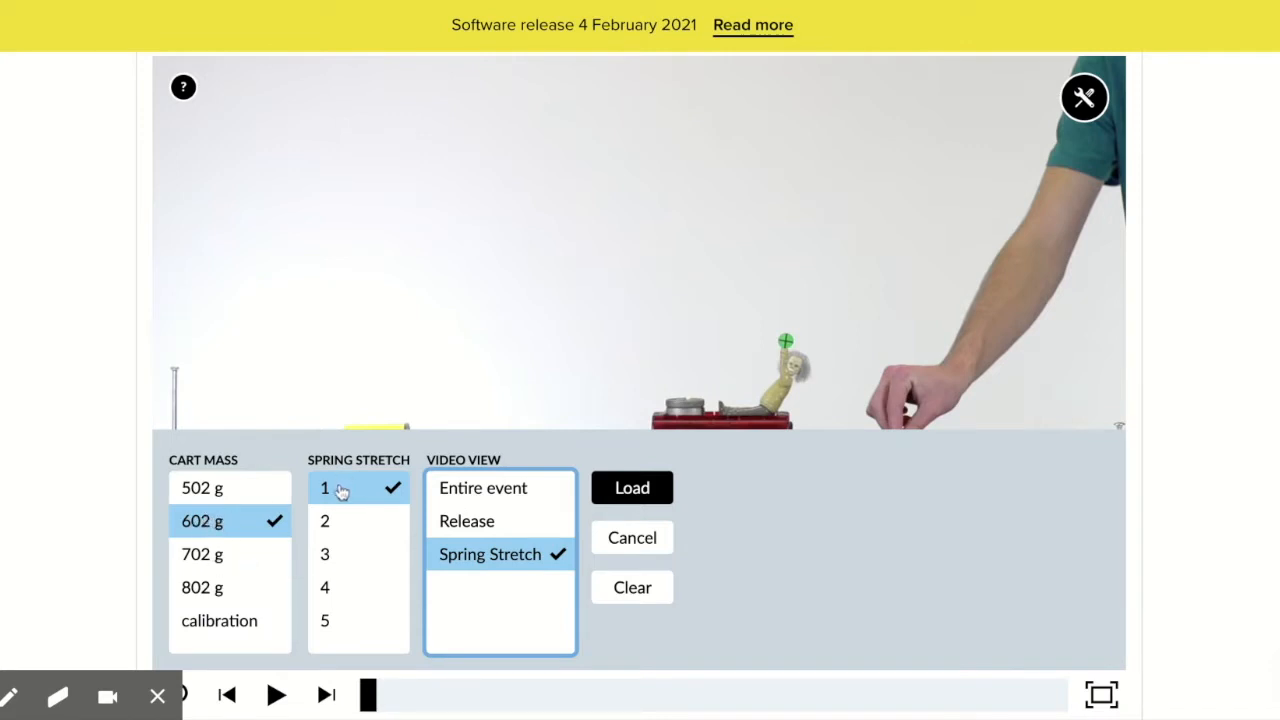
{"action": "mouse_move", "coordinate": [470, 538]}
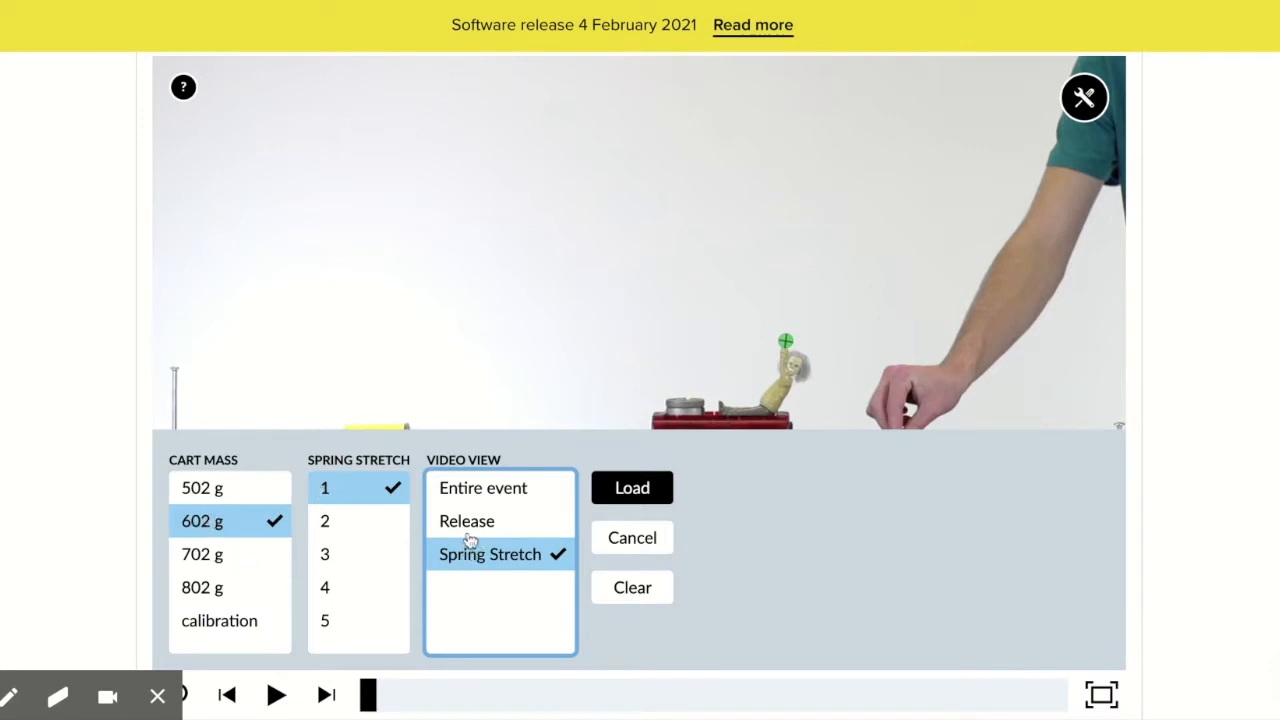
{"action": "left_click", "coordinate": [631, 487]}
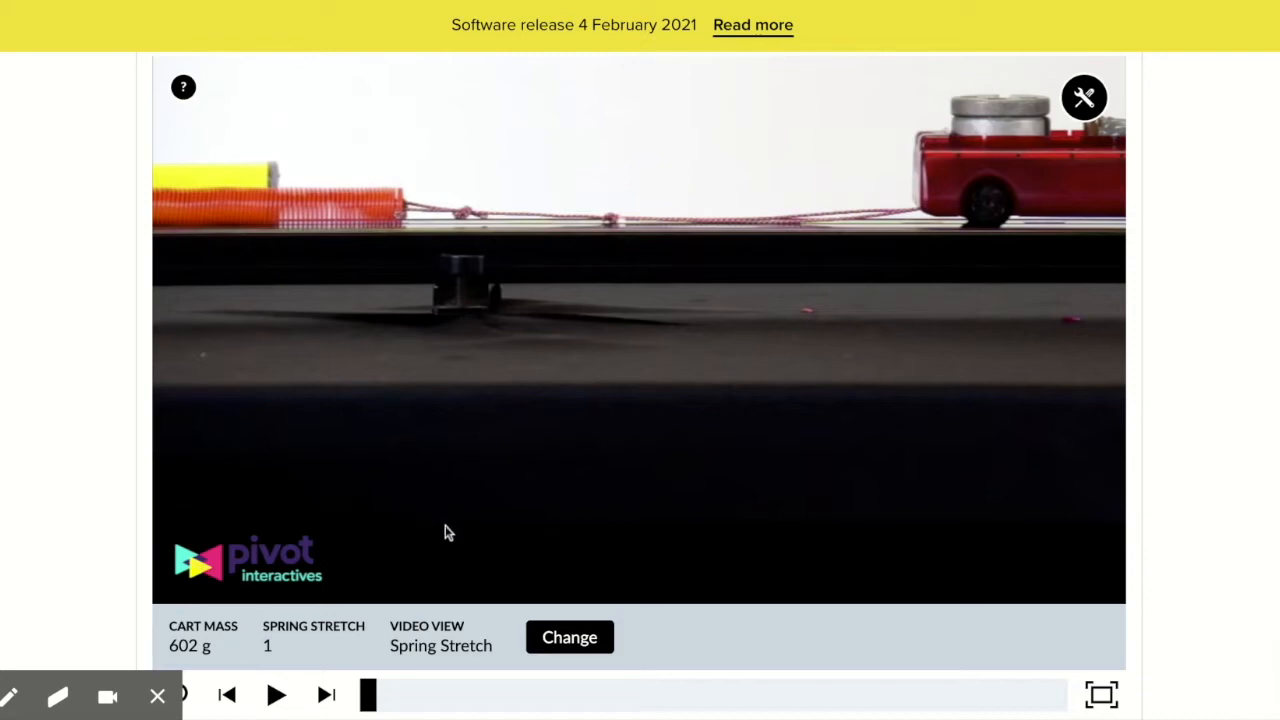
{"action": "mouse_move", "coordinate": [1084, 98]}
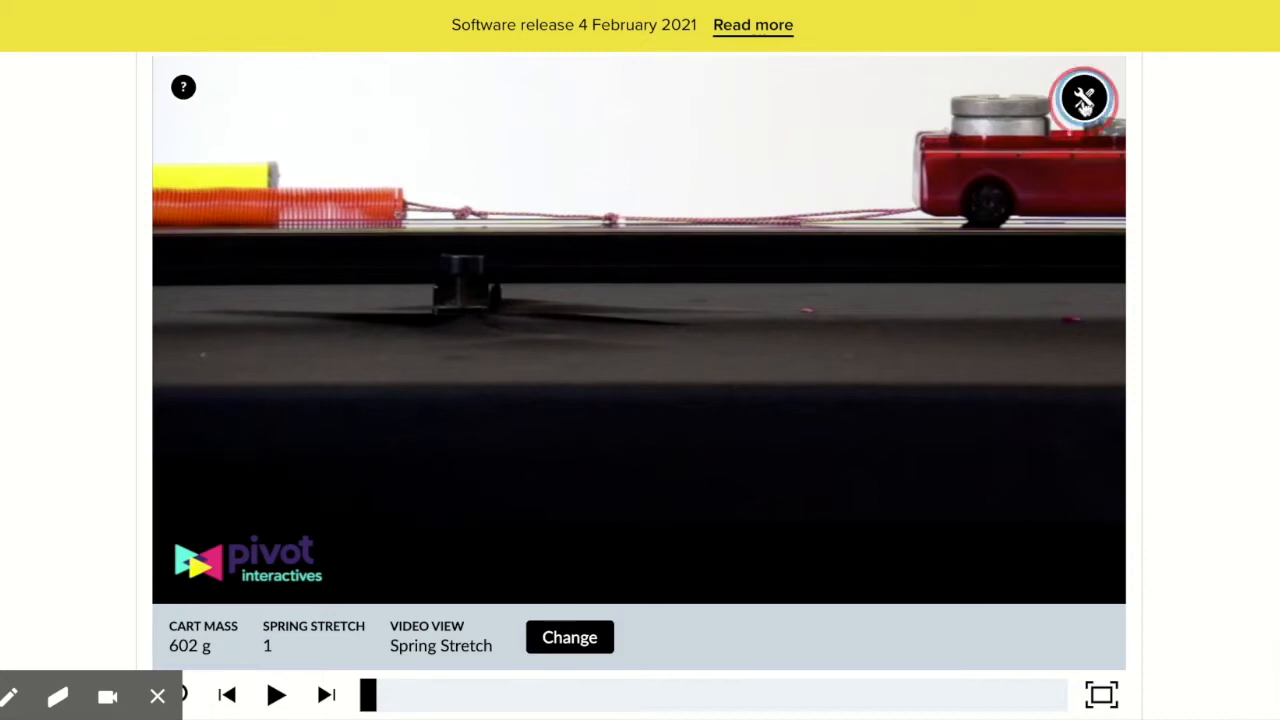
Add the spring-stretch ruler from the tools menu and align its 0 cm with the spring's end
{"action": "left_click", "coordinate": [1083, 97]}
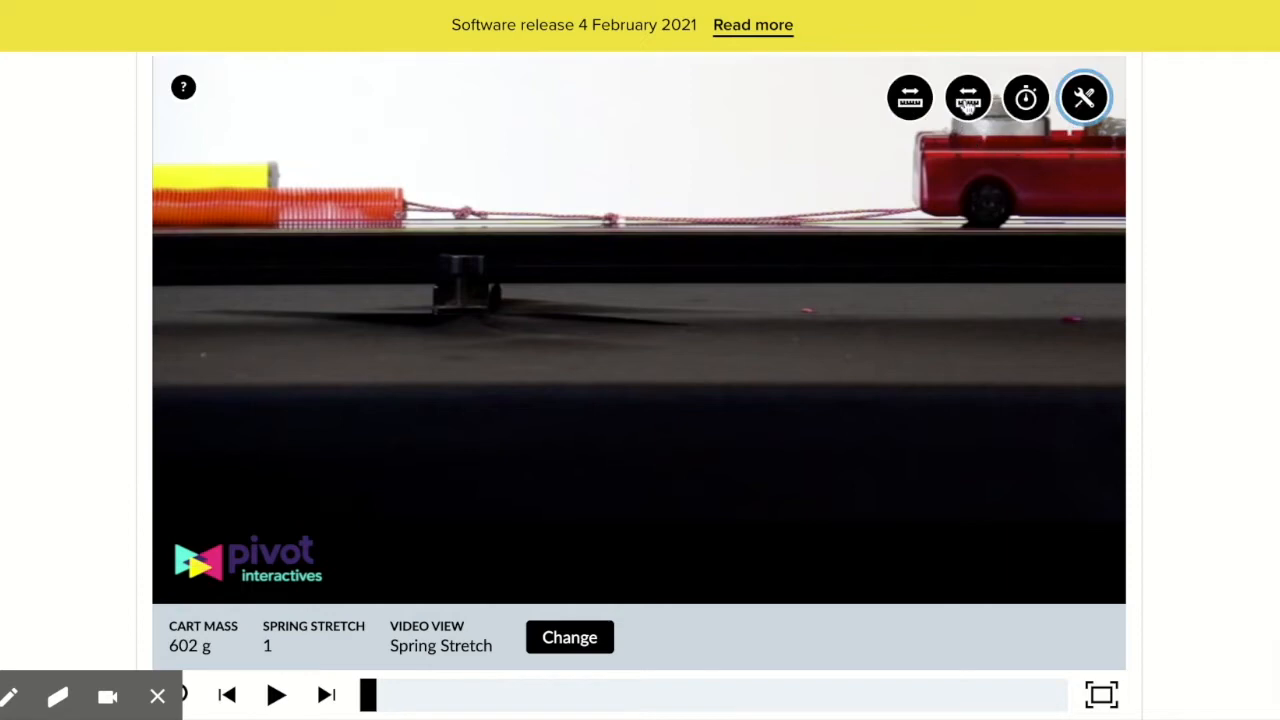
{"action": "left_click", "coordinate": [967, 97]}
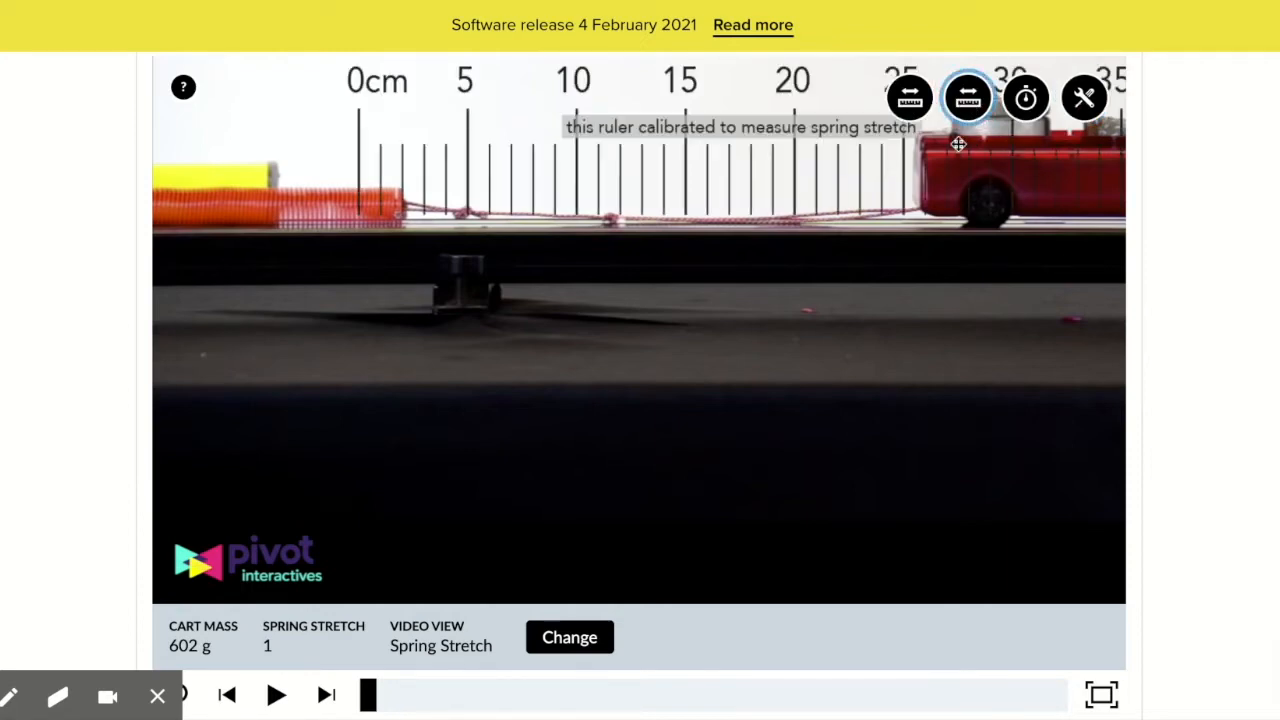
{"action": "mouse_move", "coordinate": [551, 160]}
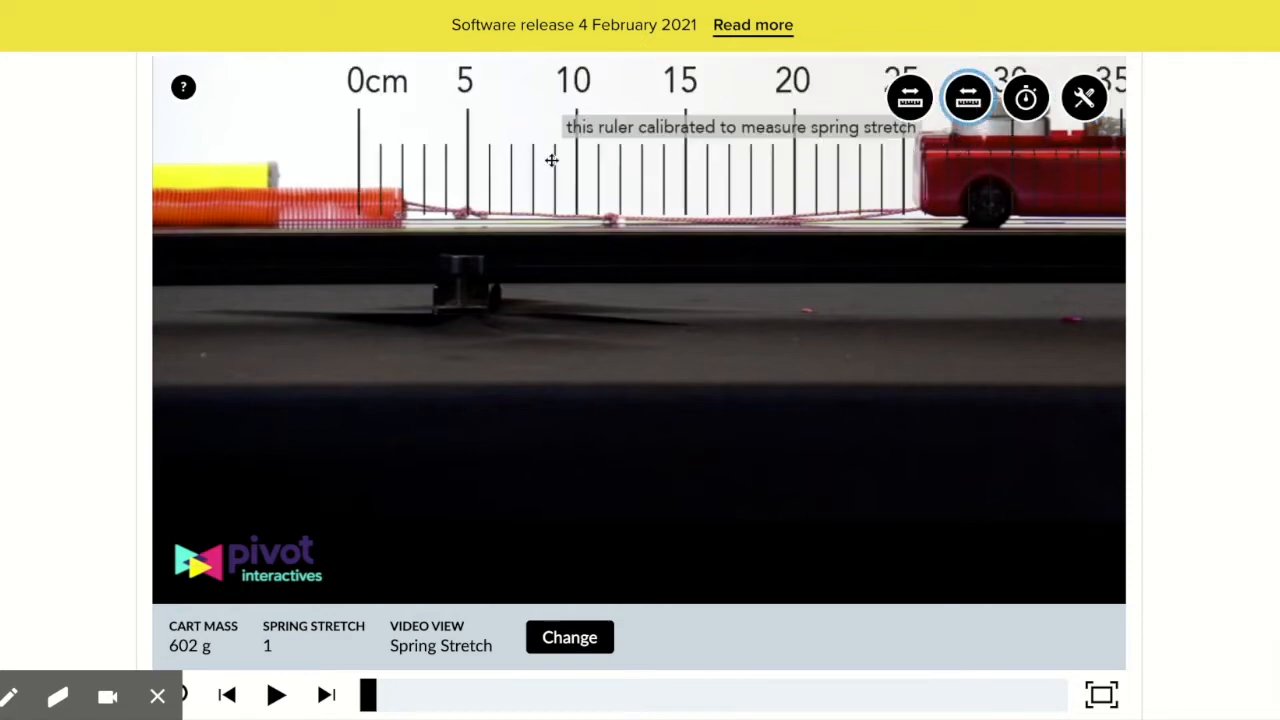
{"action": "left_click", "coordinate": [551, 160]}
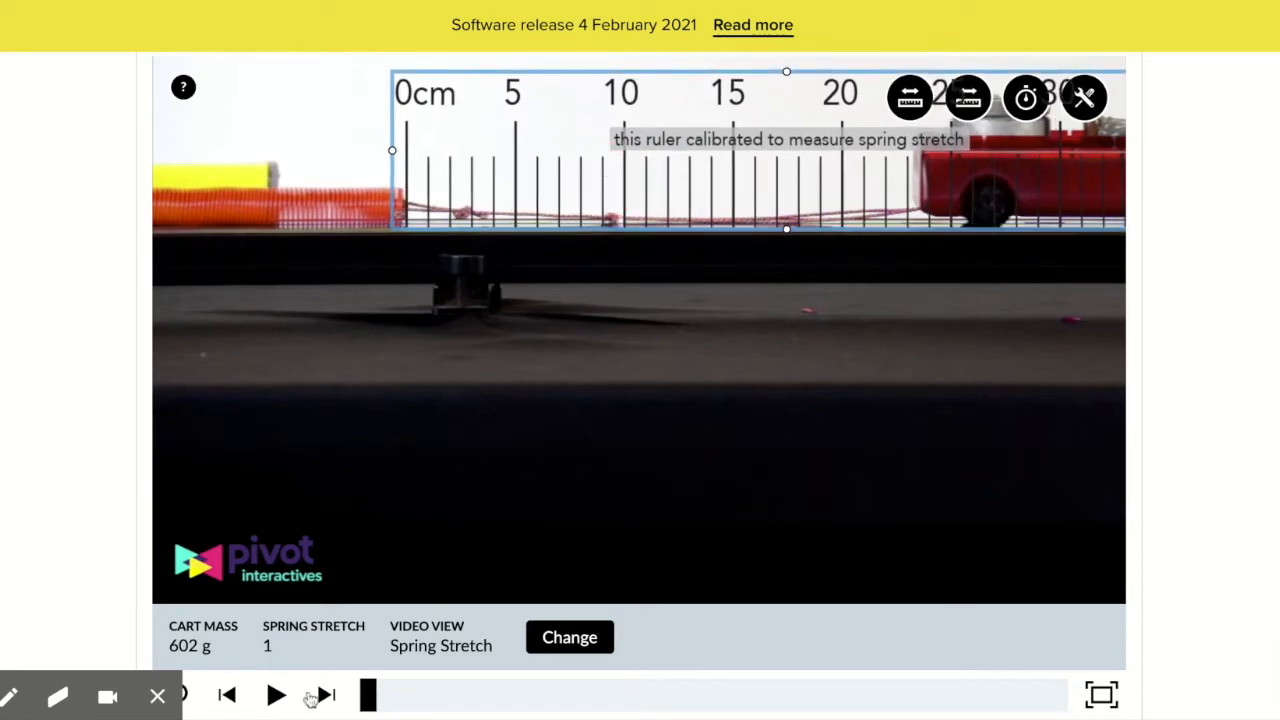
Play the spring video and pause with the spring stretched to about 5 cm
{"action": "left_click", "coordinate": [276, 695]}
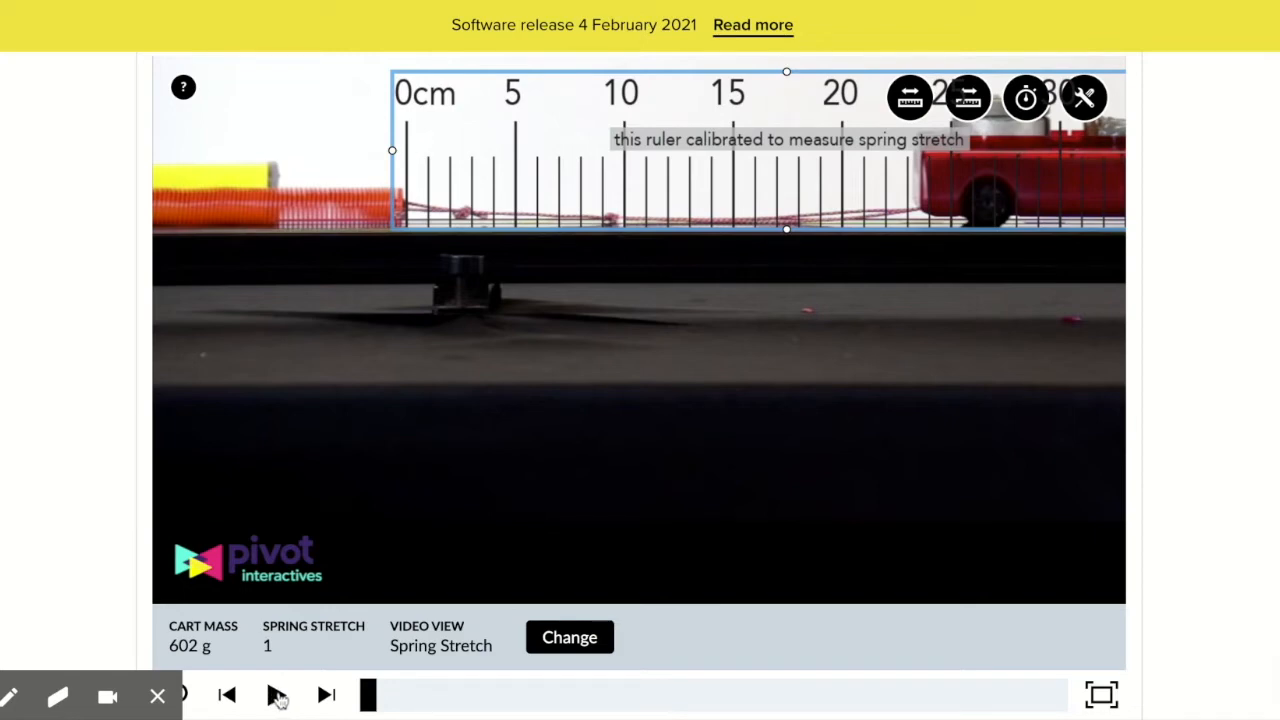
{"action": "left_click", "coordinate": [277, 694]}
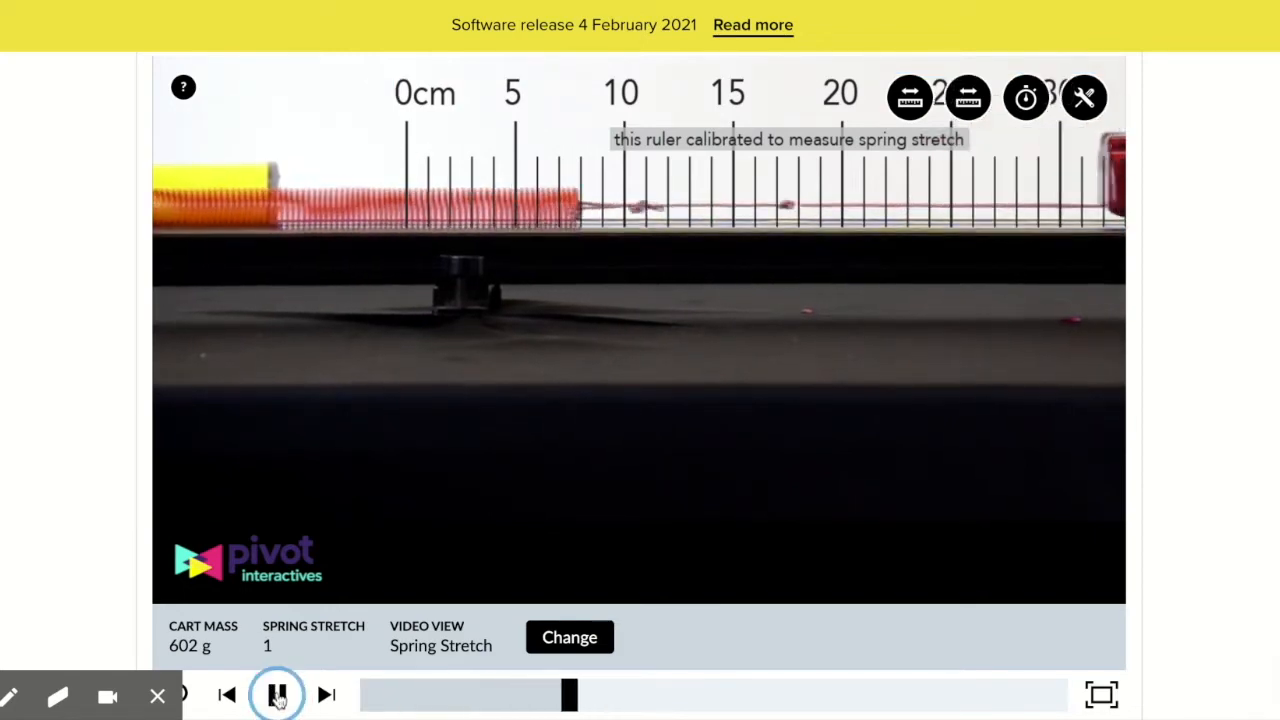
{"action": "left_click", "coordinate": [277, 694]}
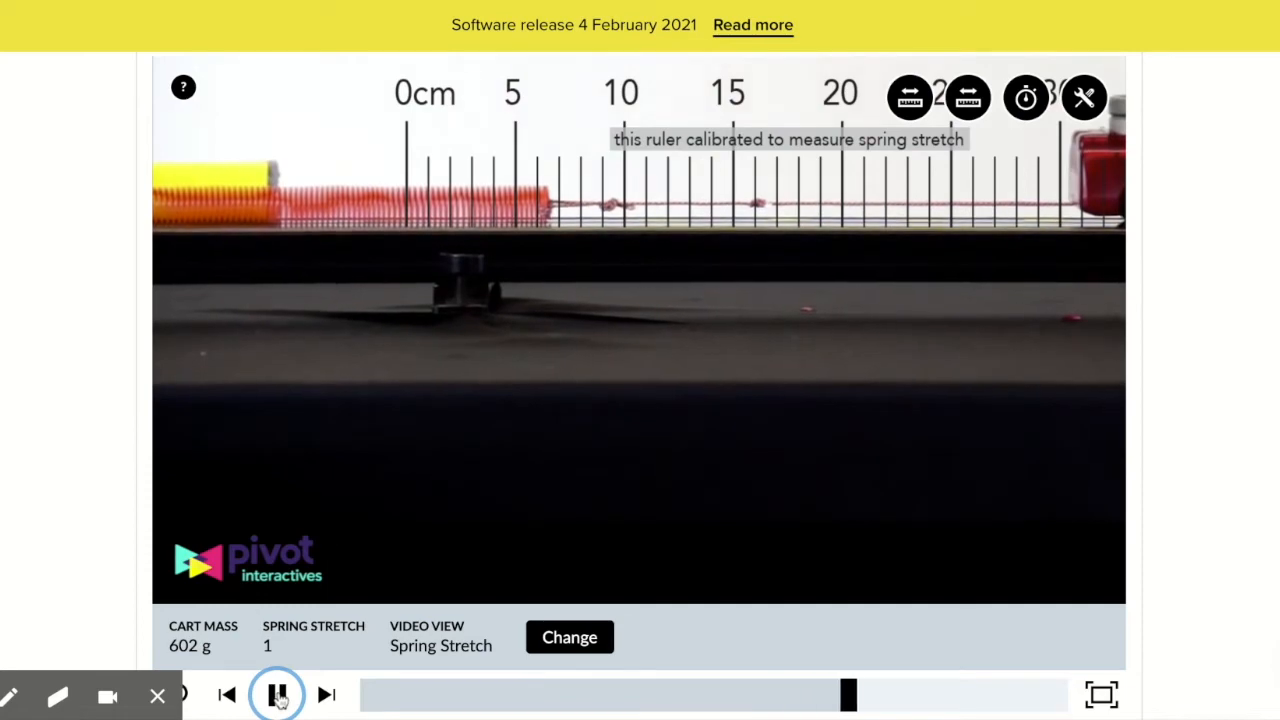
{"action": "left_click", "coordinate": [277, 694]}
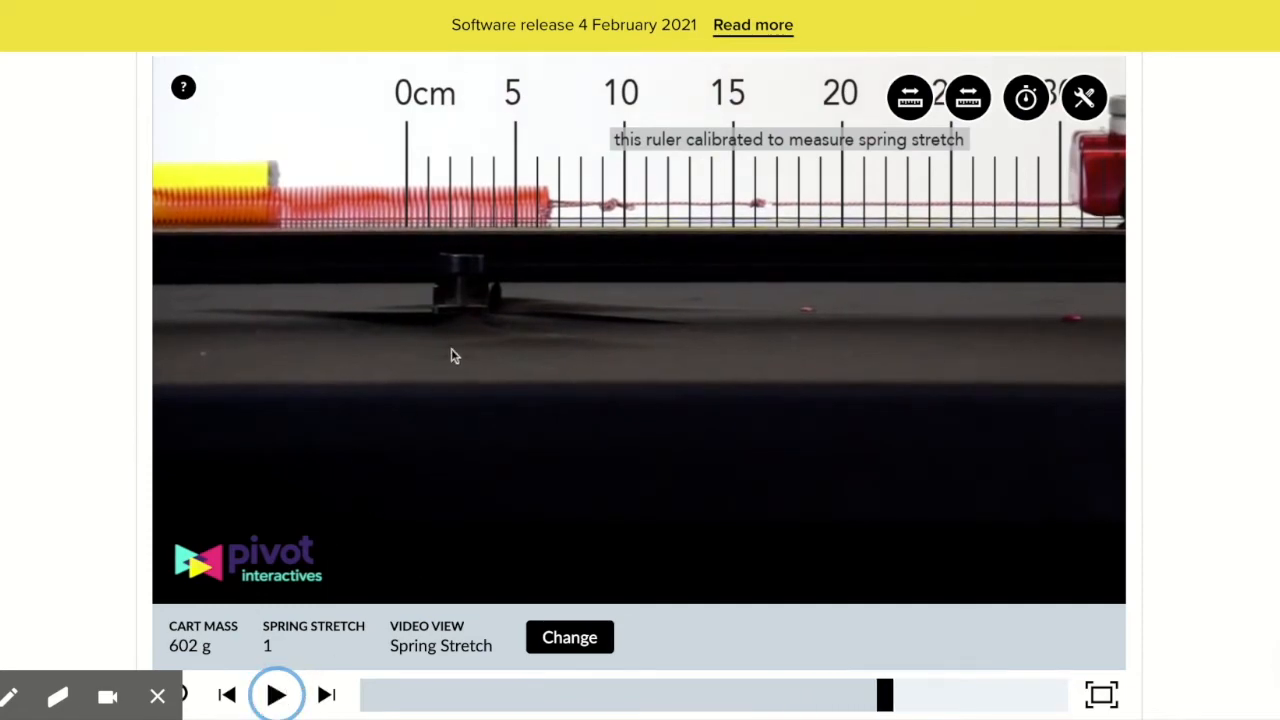
{"action": "mouse_move", "coordinate": [490, 347]}
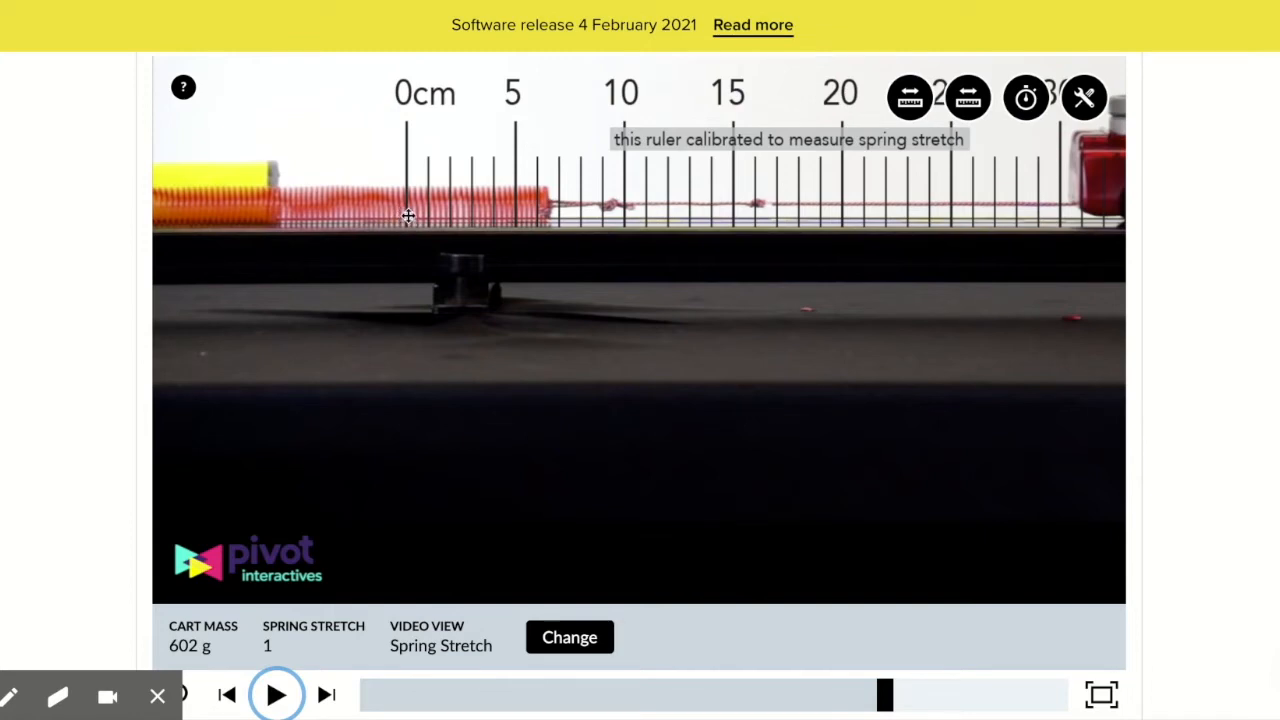
{"action": "mouse_move", "coordinate": [522, 201]}
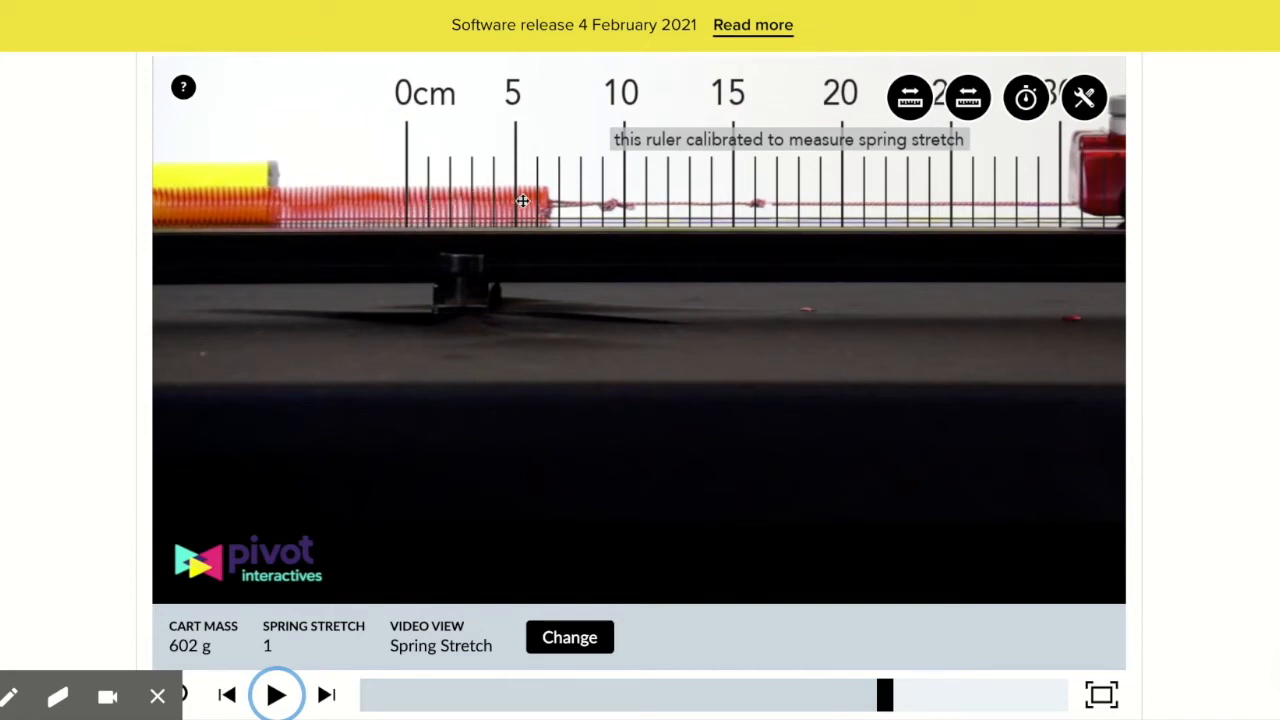
{"action": "mouse_move", "coordinate": [537, 216]}
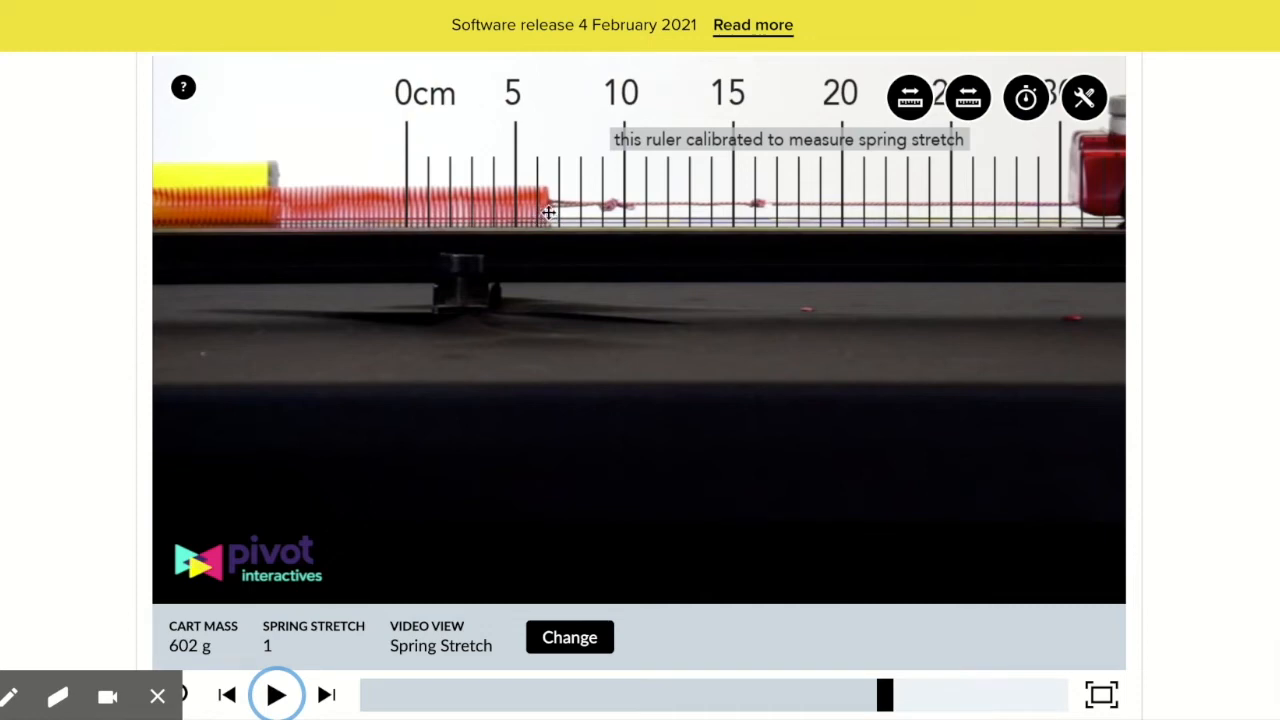
Choose 'spring stretch = 6.5 cm' for 'What value did you measure?' and submit it
{"action": "scroll", "scroll_direction": "down", "scroll_amount": 3}
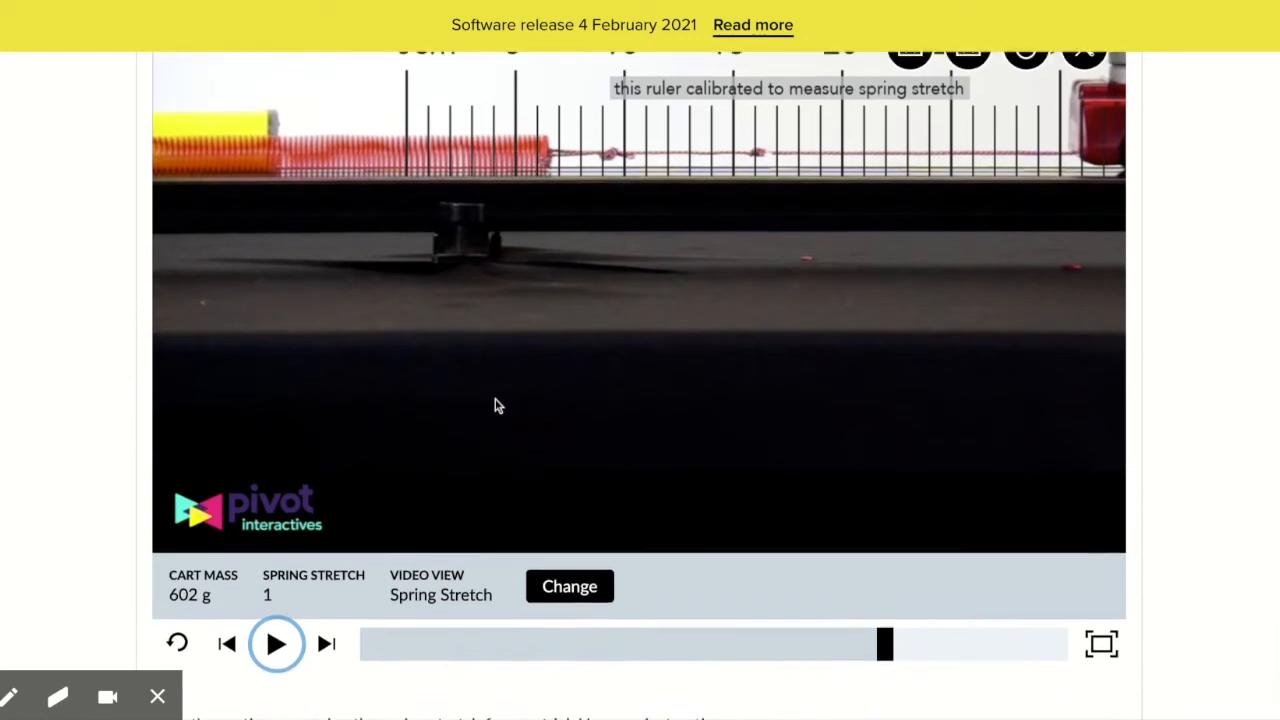
{"action": "scroll", "scroll_direction": "down", "scroll_amount": 3}
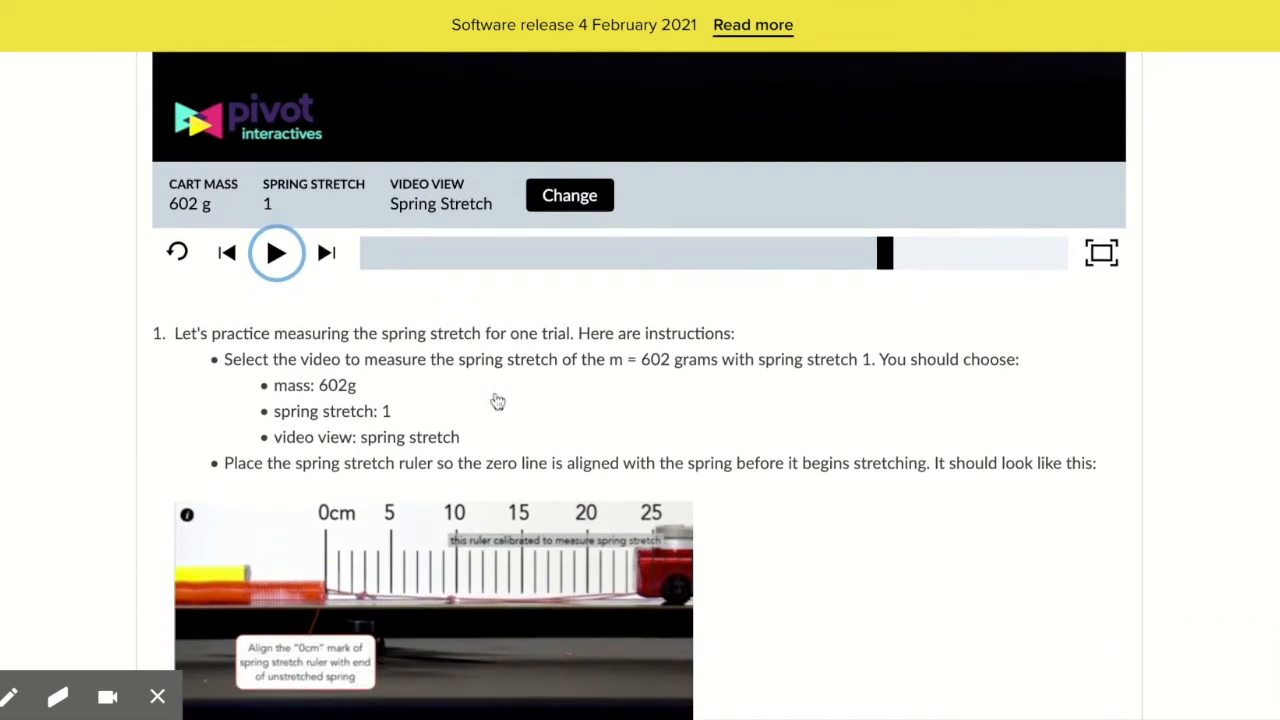
{"action": "scroll", "scroll_direction": "down", "scroll_amount": 3}
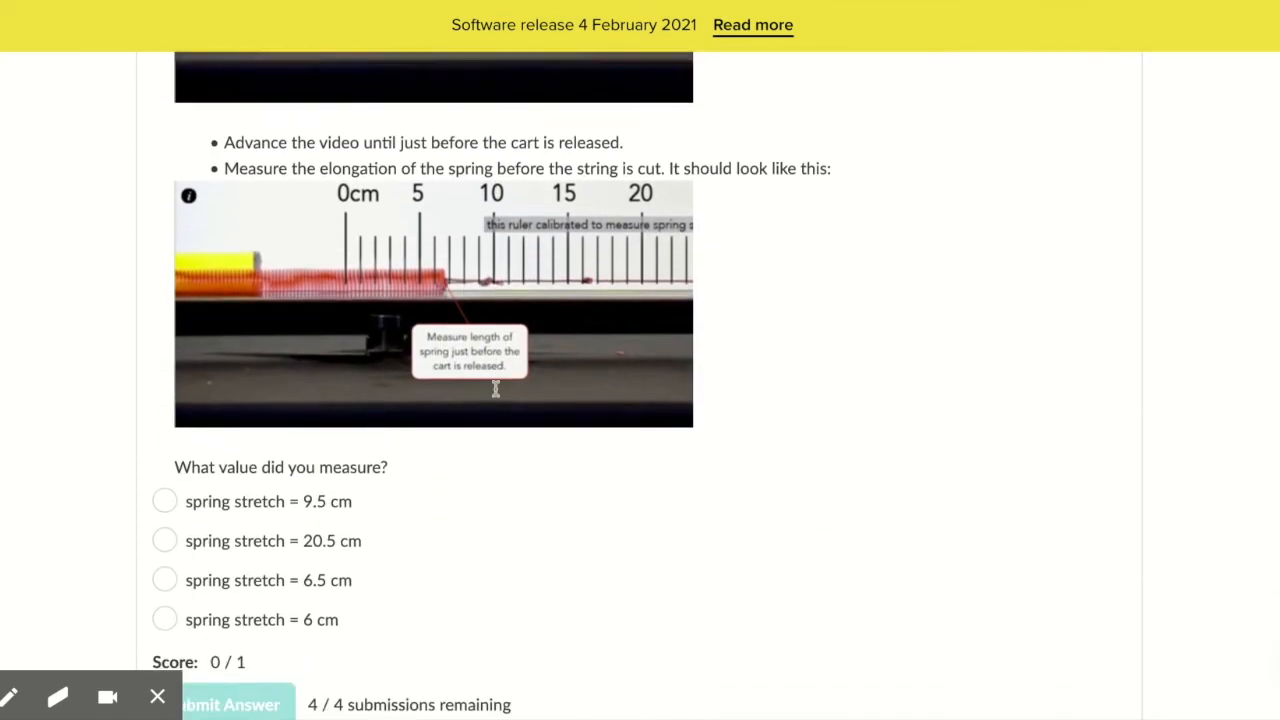
{"action": "scroll", "scroll_direction": "down", "scroll_amount": 3}
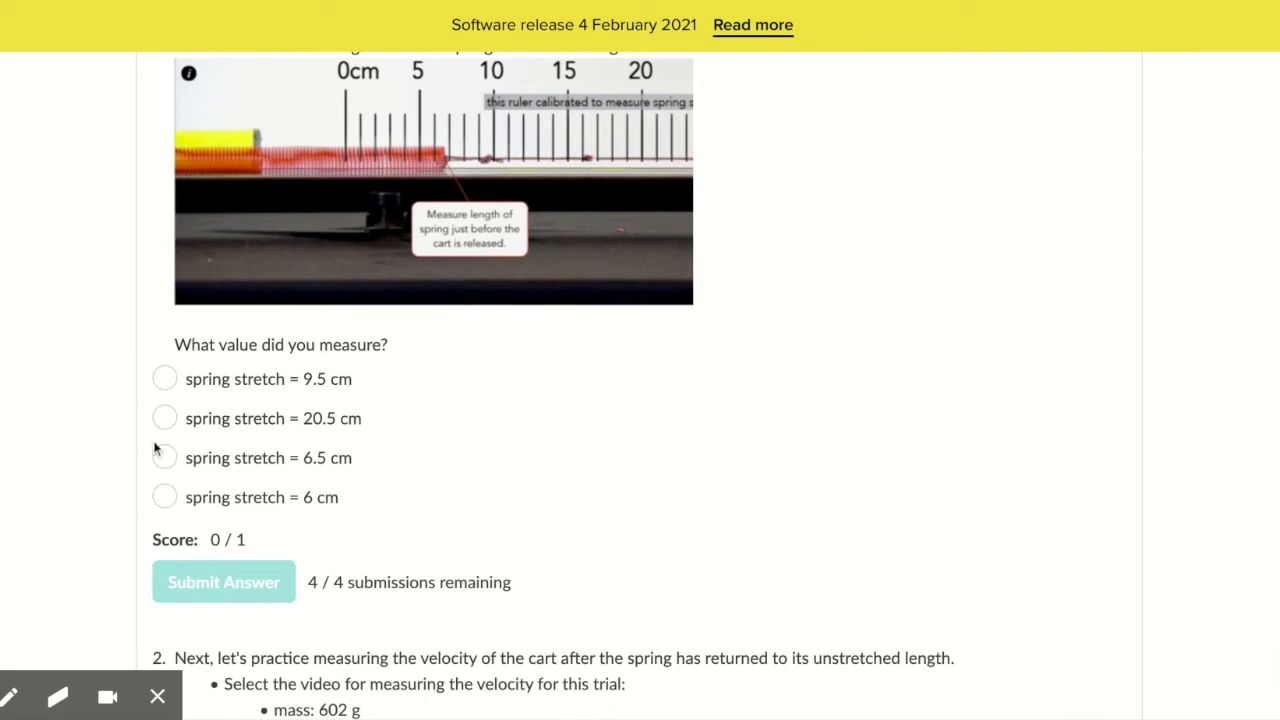
{"action": "left_click", "coordinate": [164, 457]}
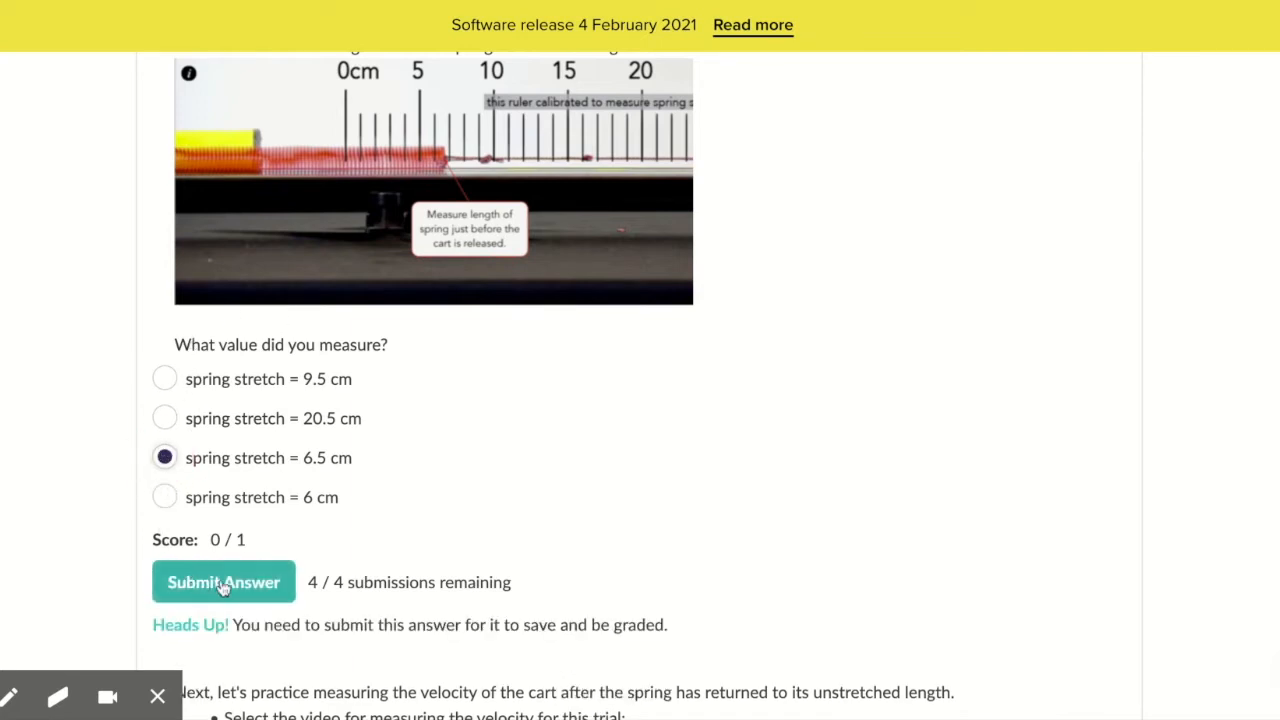
{"action": "left_click", "coordinate": [223, 582]}
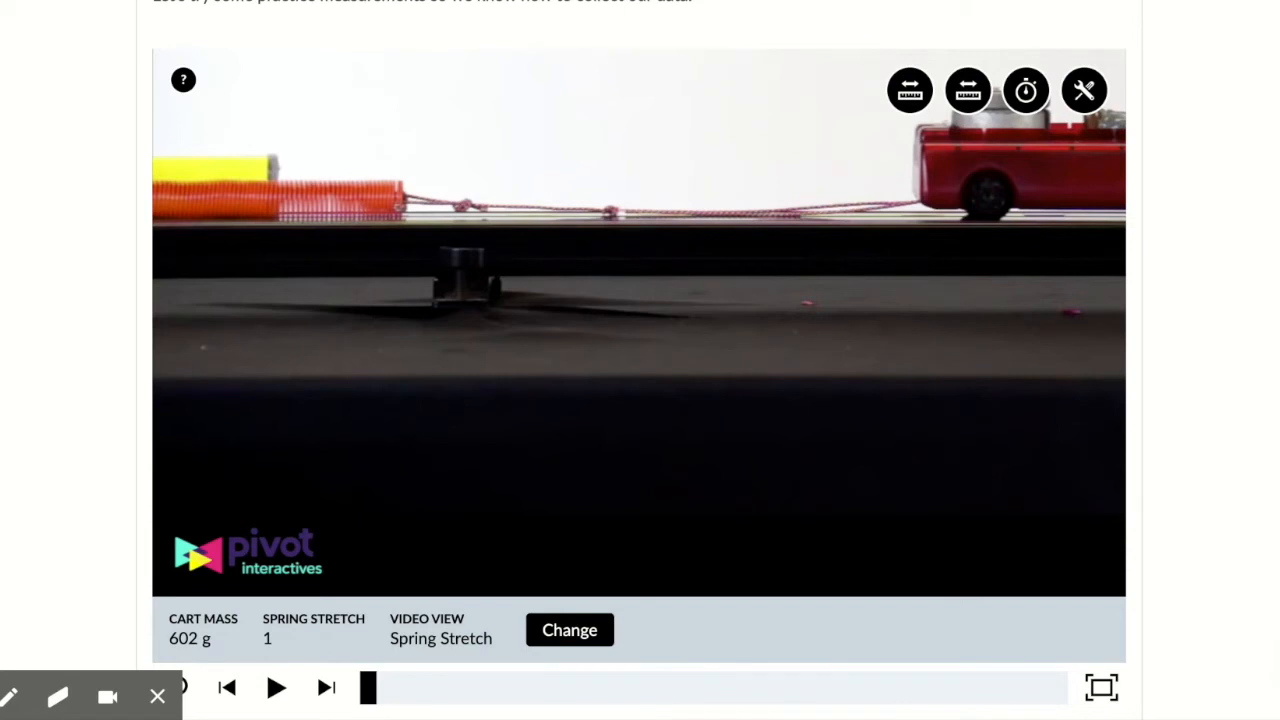
{"action": "mouse_move", "coordinate": [837, 362]}
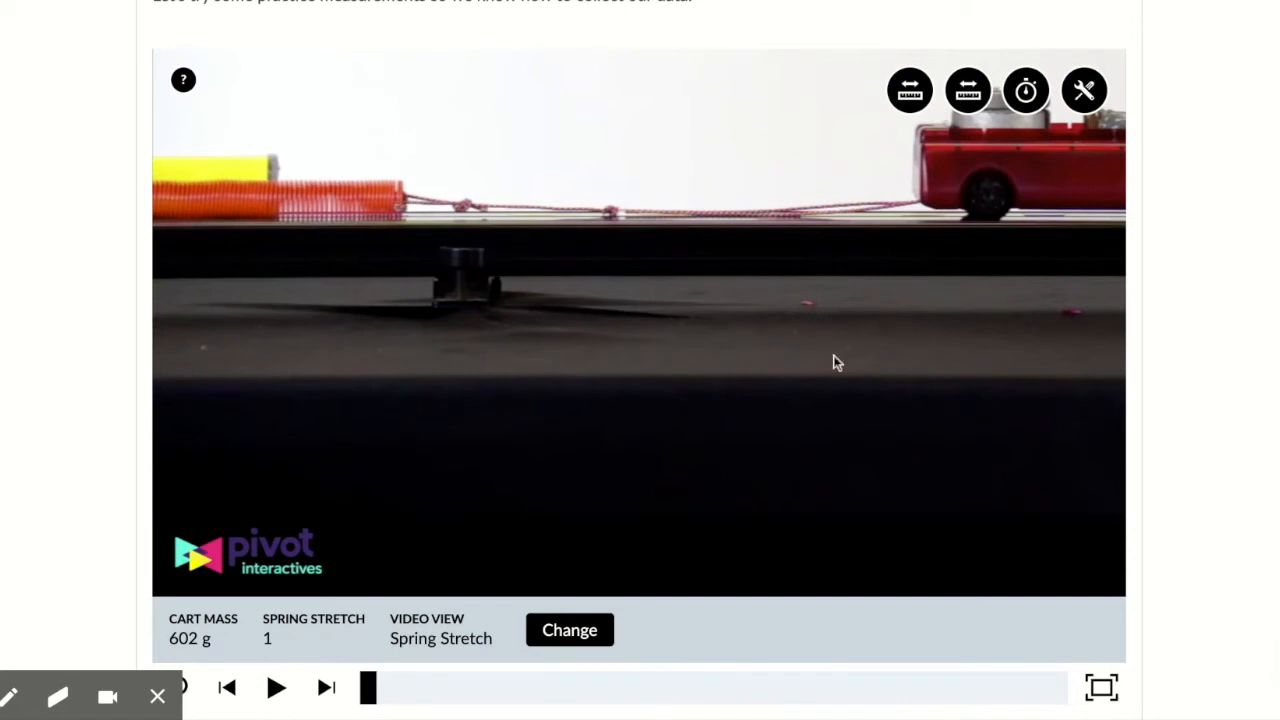
Load the Release video for 602 g, stretch 1, then add the cart ruler and stopwatch
{"action": "left_click", "coordinate": [569, 629]}
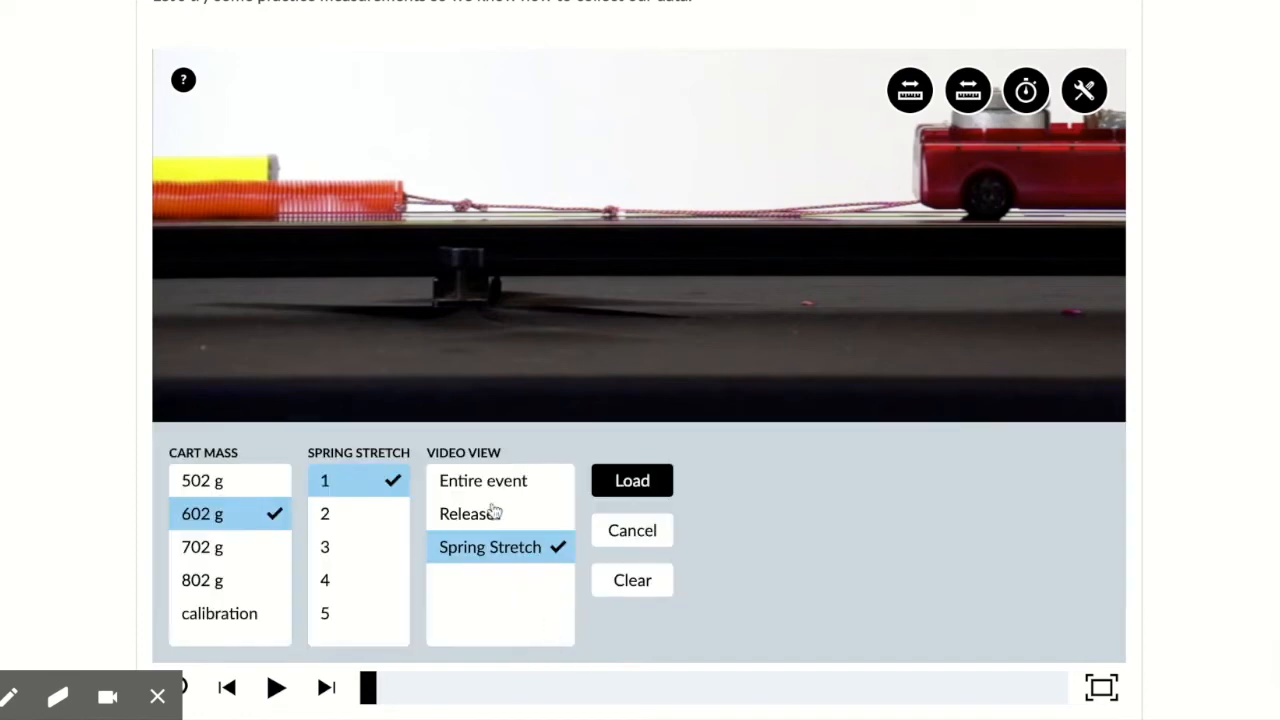
{"action": "left_click", "coordinate": [466, 513]}
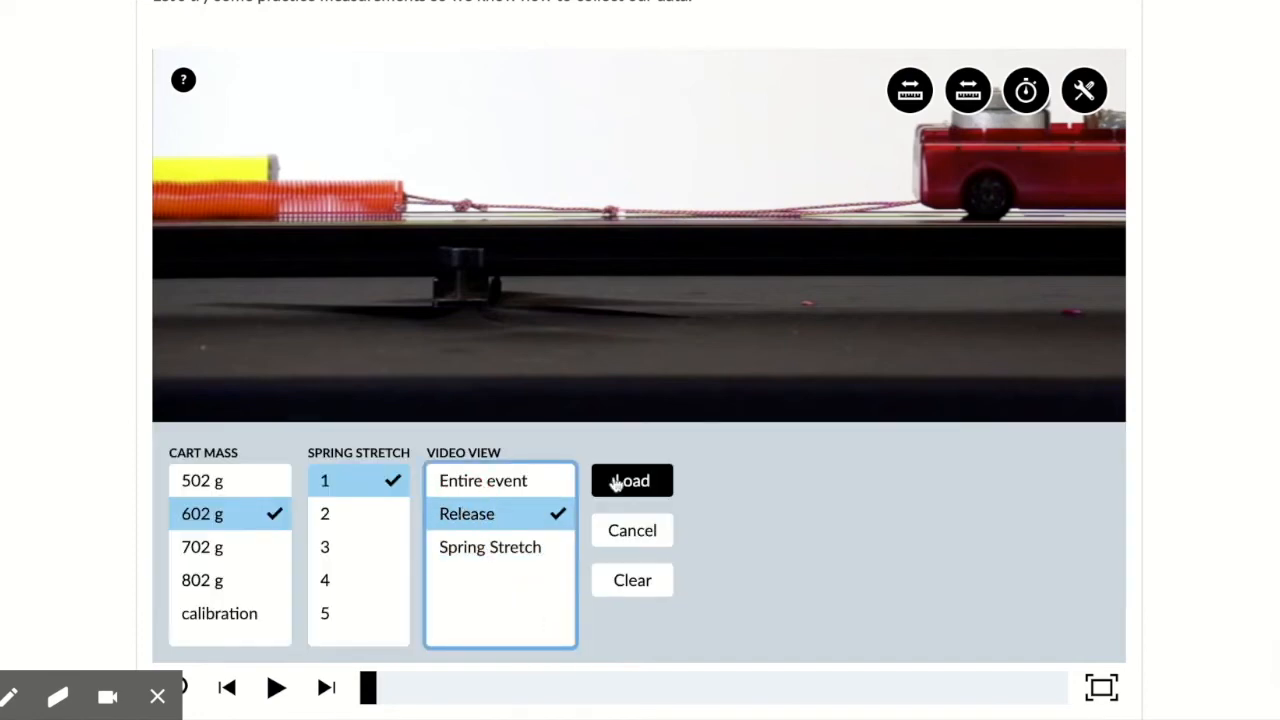
{"action": "left_click", "coordinate": [631, 480]}
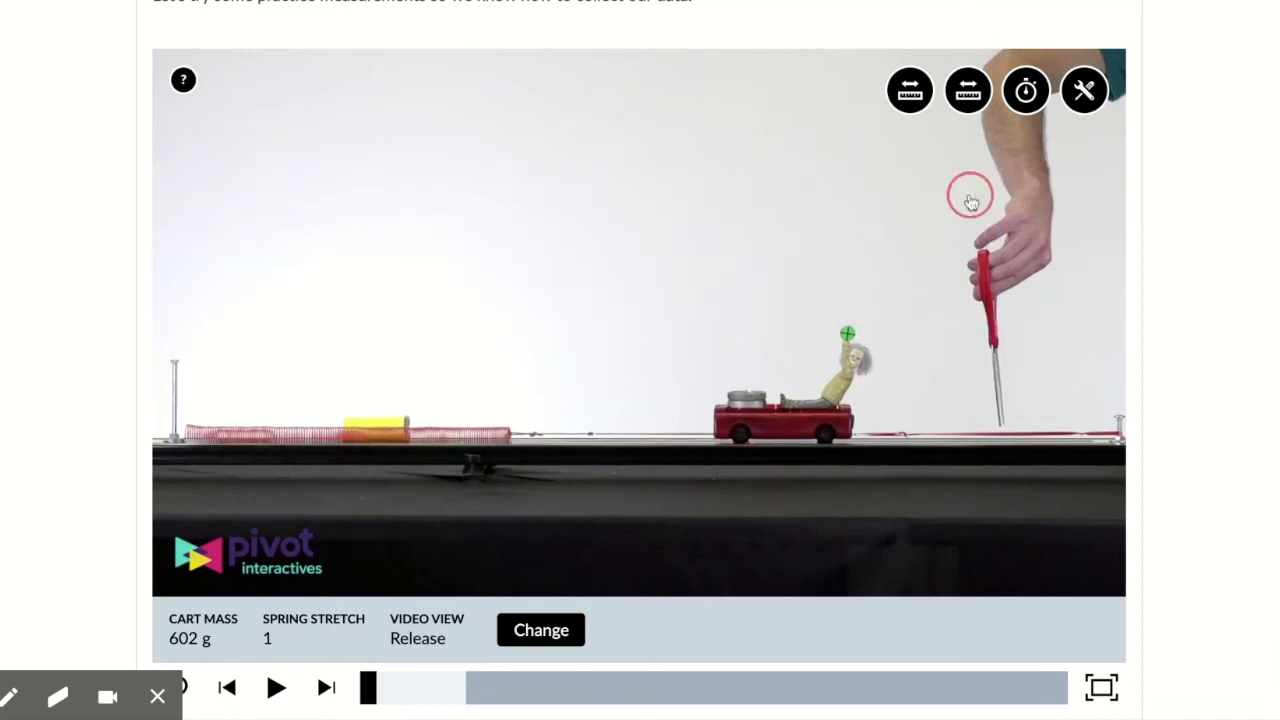
{"action": "left_click", "coordinate": [909, 90]}
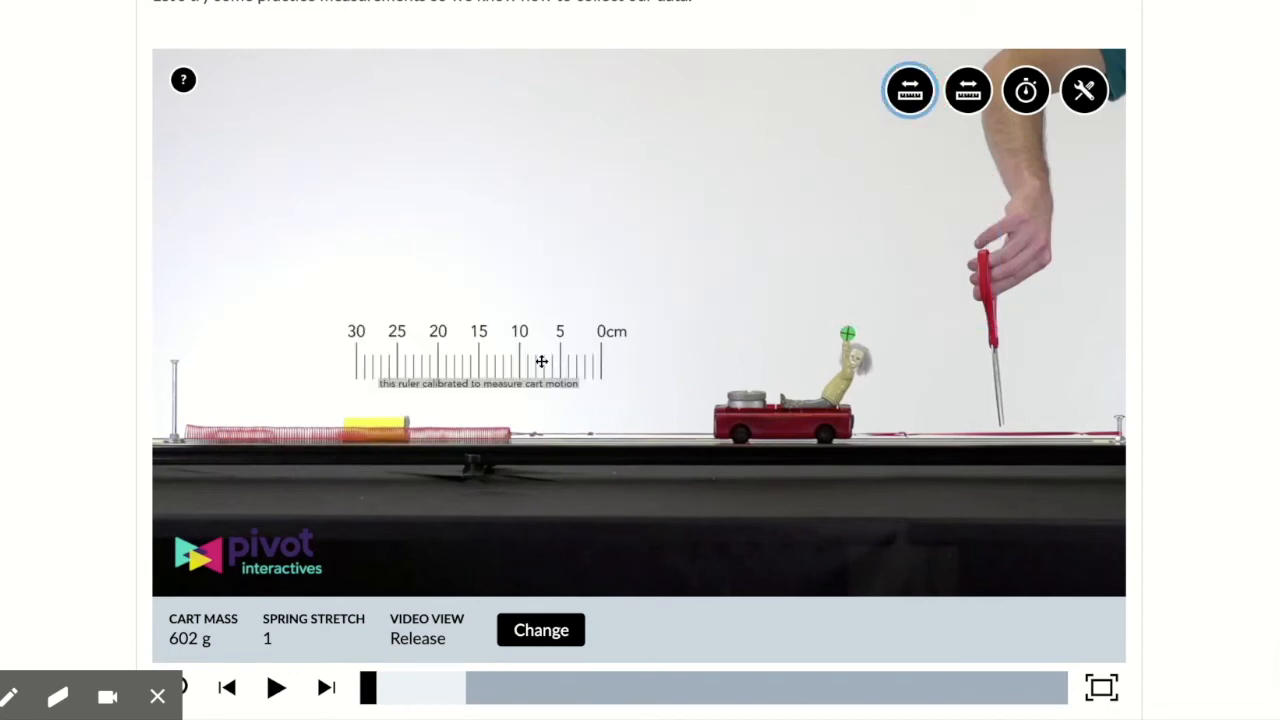
{"action": "left_click", "coordinate": [1026, 90]}
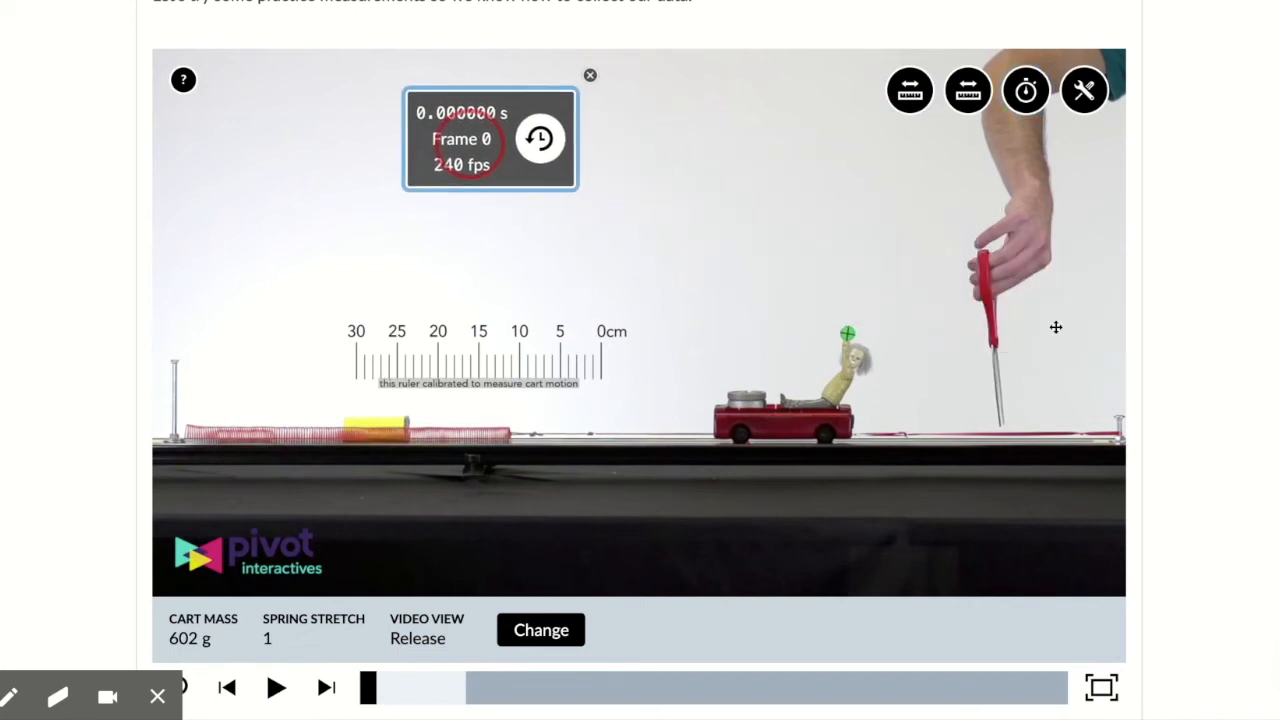
{"action": "mouse_move", "coordinate": [529, 507]}
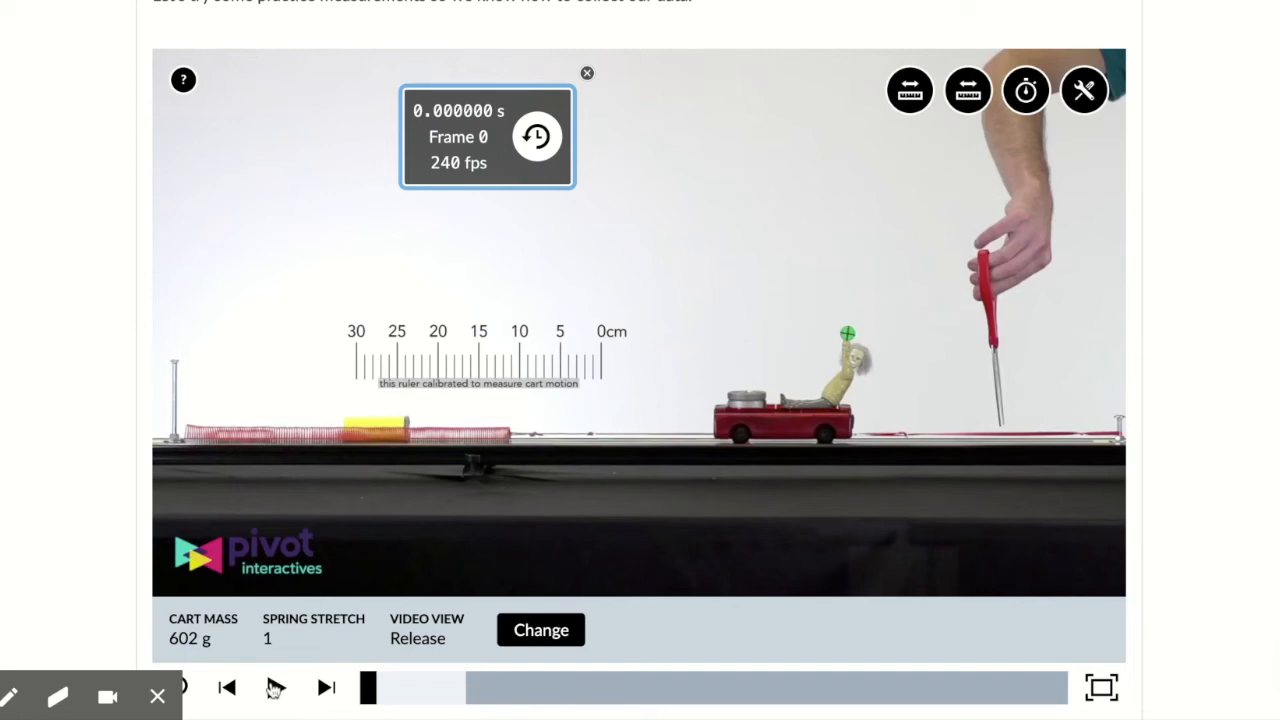
Play the Release video, pause, and step forward to frame 124 (0.5167 s)
{"action": "left_click", "coordinate": [275, 687]}
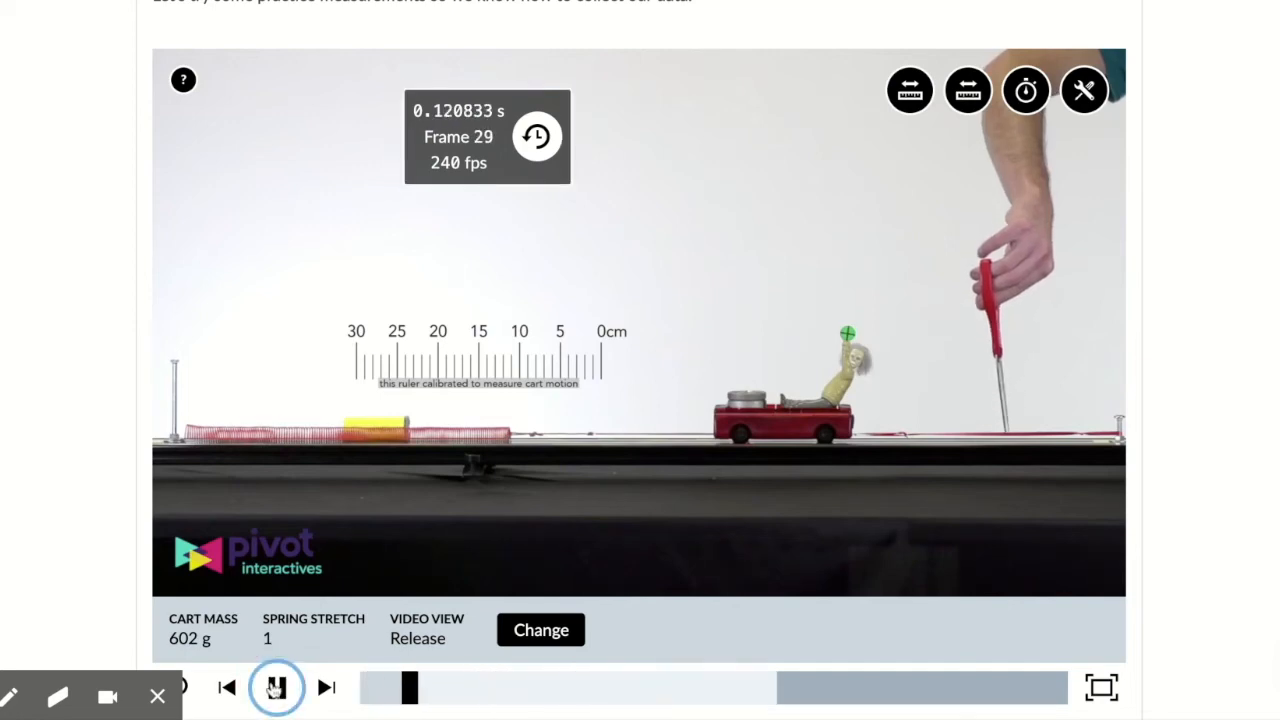
{"action": "left_click", "coordinate": [276, 687]}
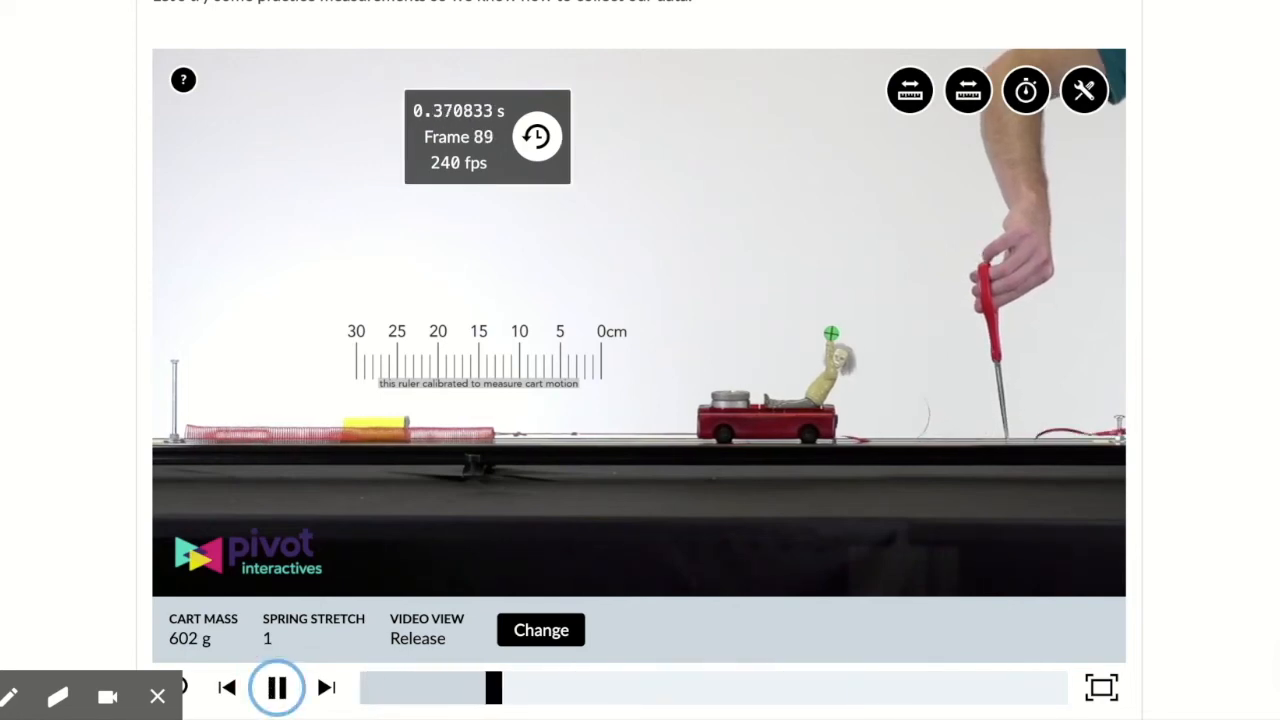
{"action": "left_click", "coordinate": [326, 687]}
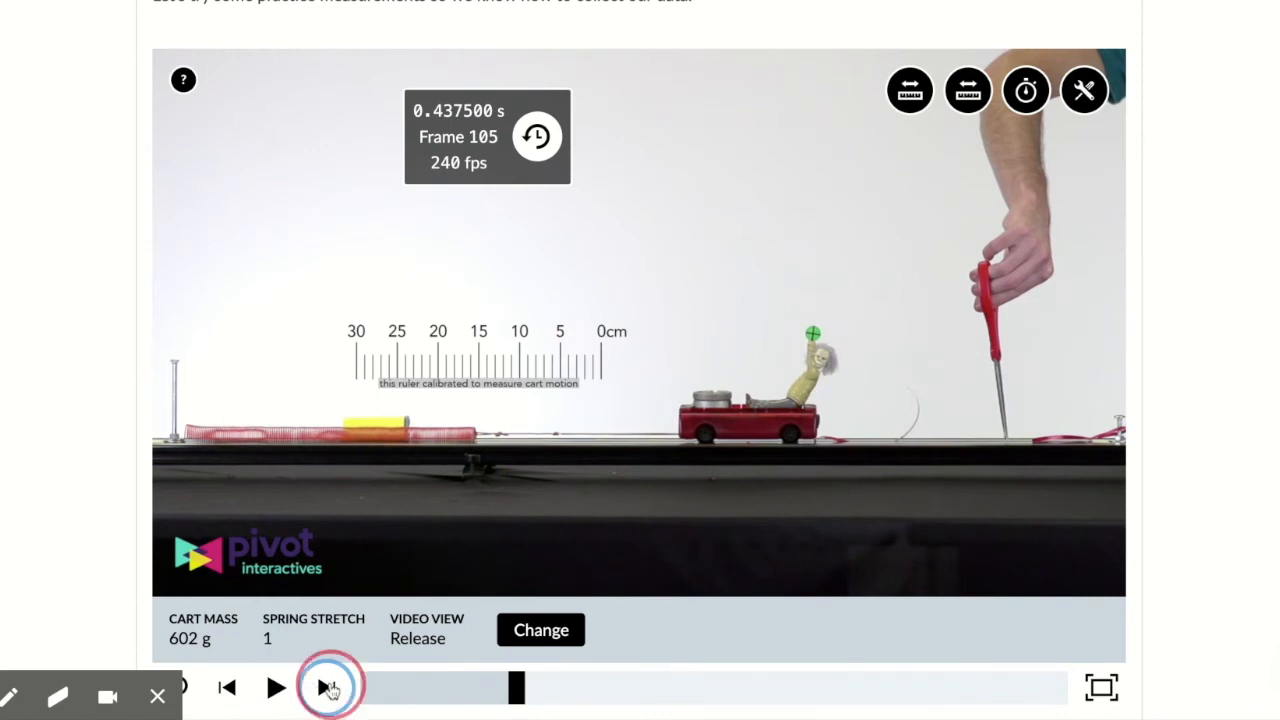
{"action": "left_click", "coordinate": [329, 687]}
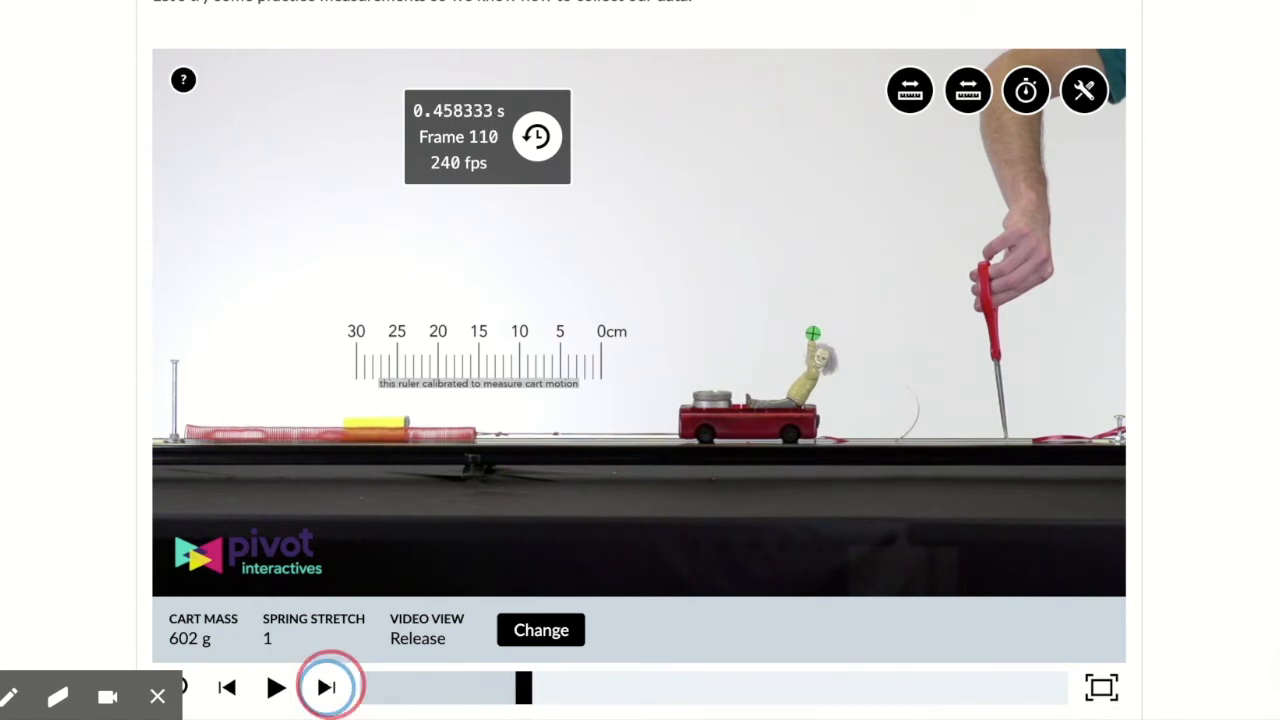
{"action": "left_click", "coordinate": [327, 687]}
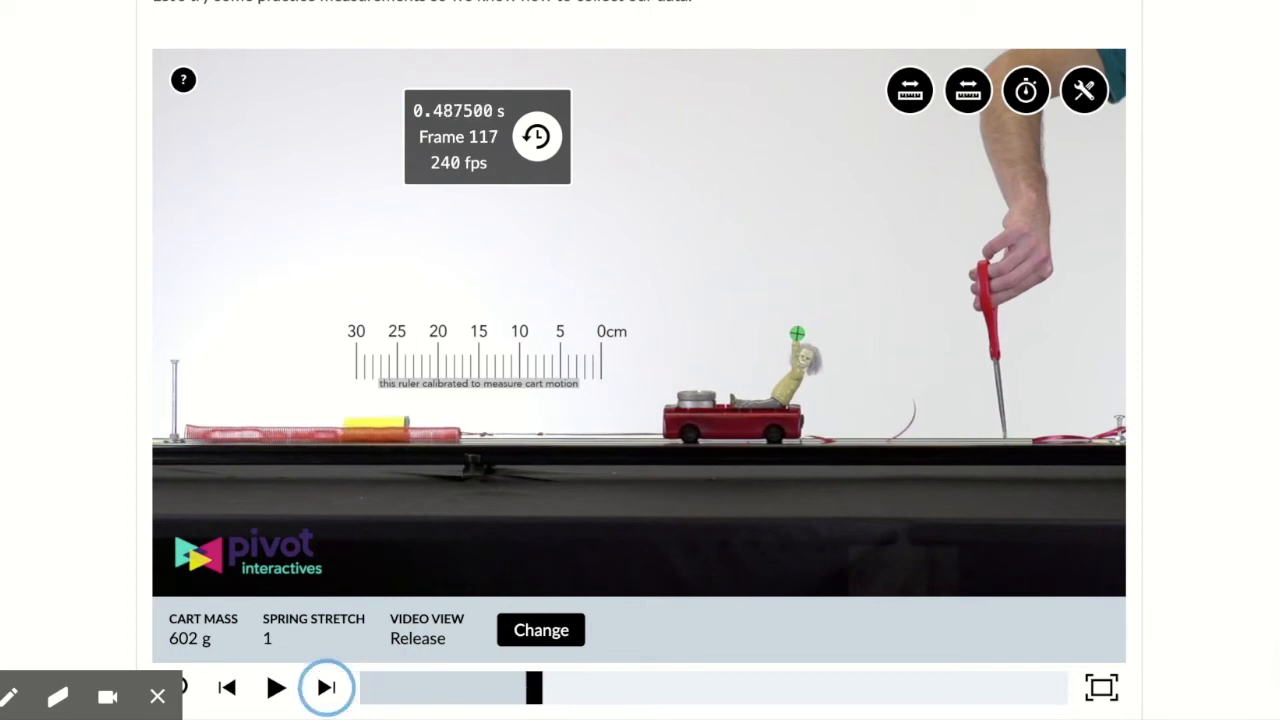
{"action": "left_click", "coordinate": [325, 687]}
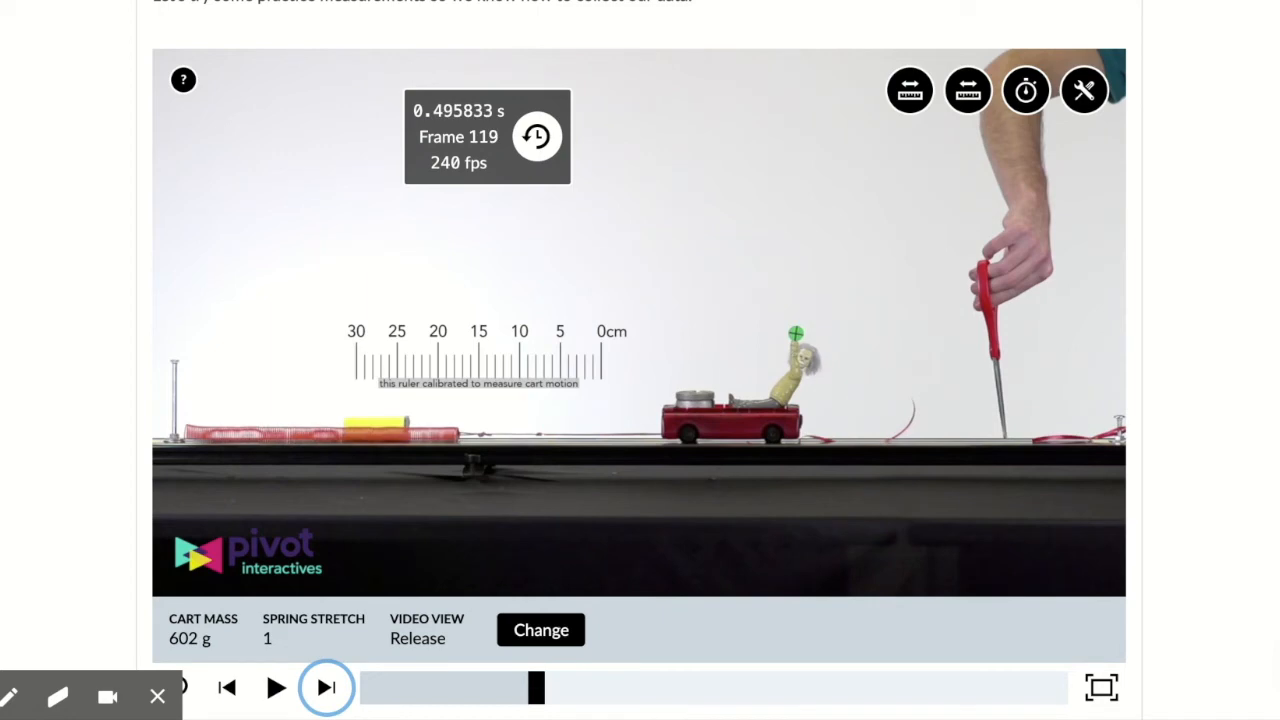
{"action": "left_click", "coordinate": [326, 687]}
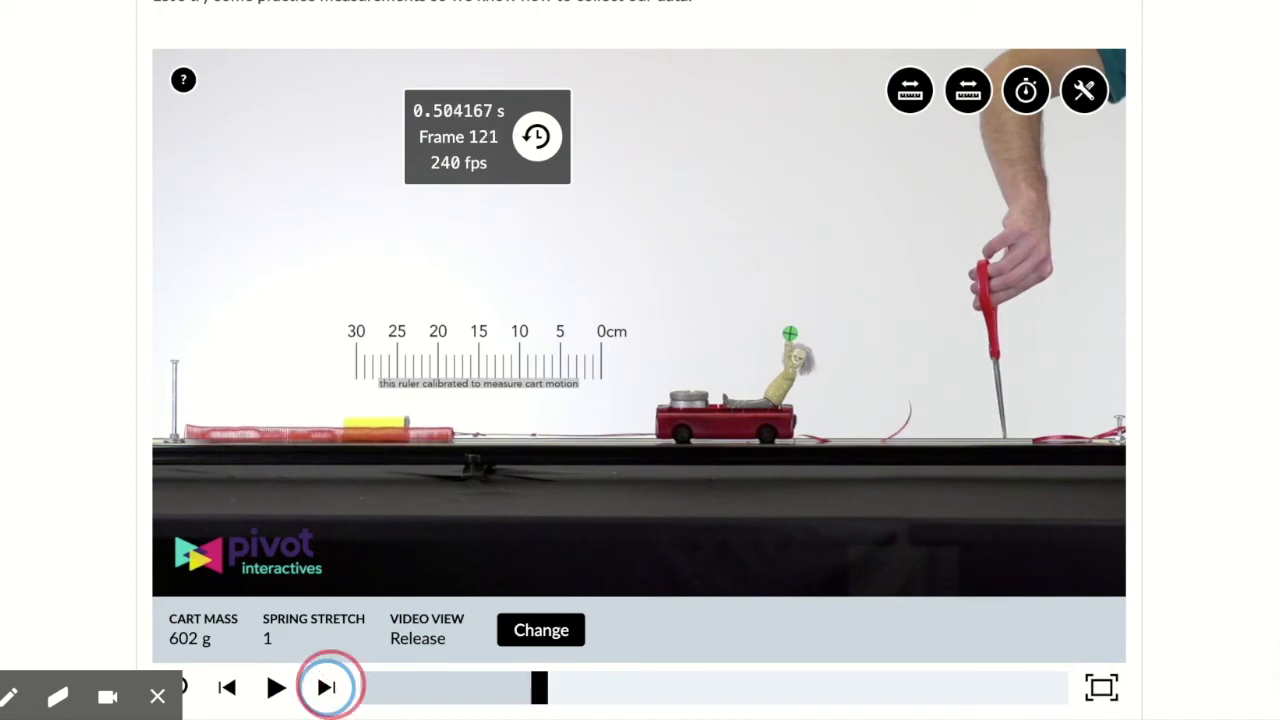
{"action": "left_click", "coordinate": [327, 687]}
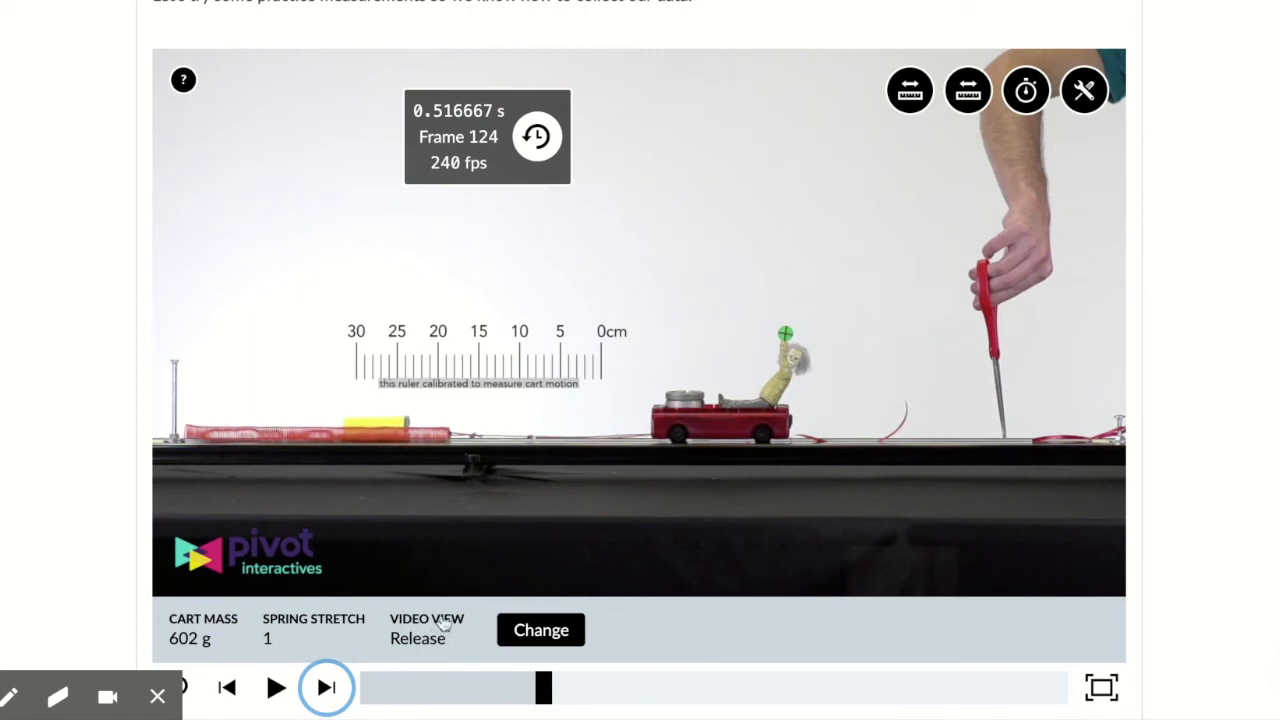
{"action": "mouse_move", "coordinate": [555, 445]}
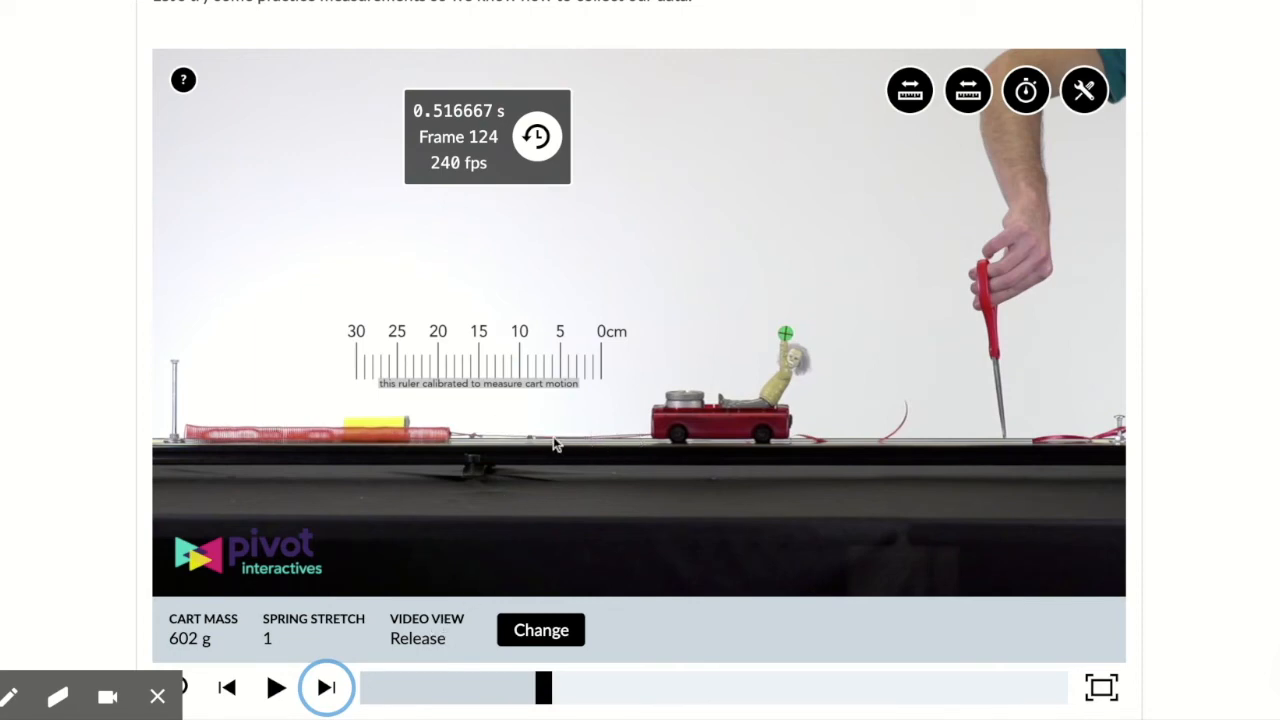
{"action": "mouse_move", "coordinate": [505, 358]}
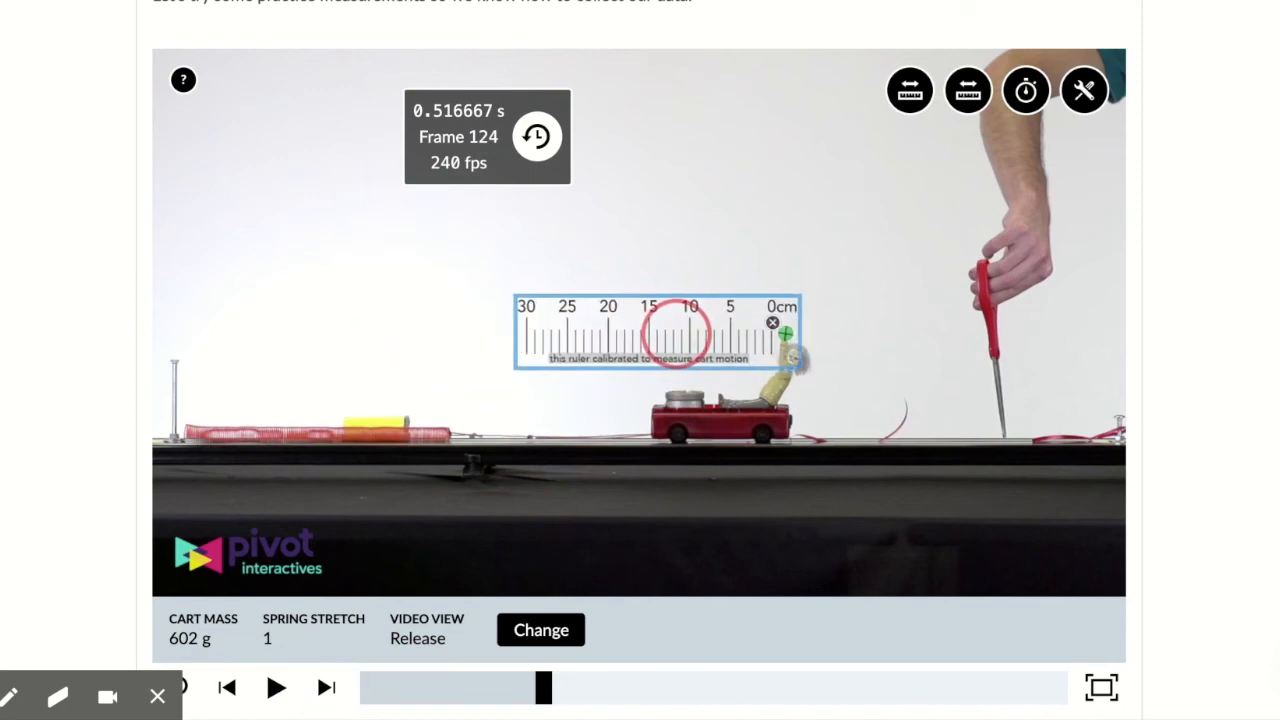
Drag the cart ruler's 0 cm onto the cart marker and reset the stopwatch to frame 0
{"action": "left_click_drag", "start_coordinate": [655, 330], "coordinate": [670, 322]}
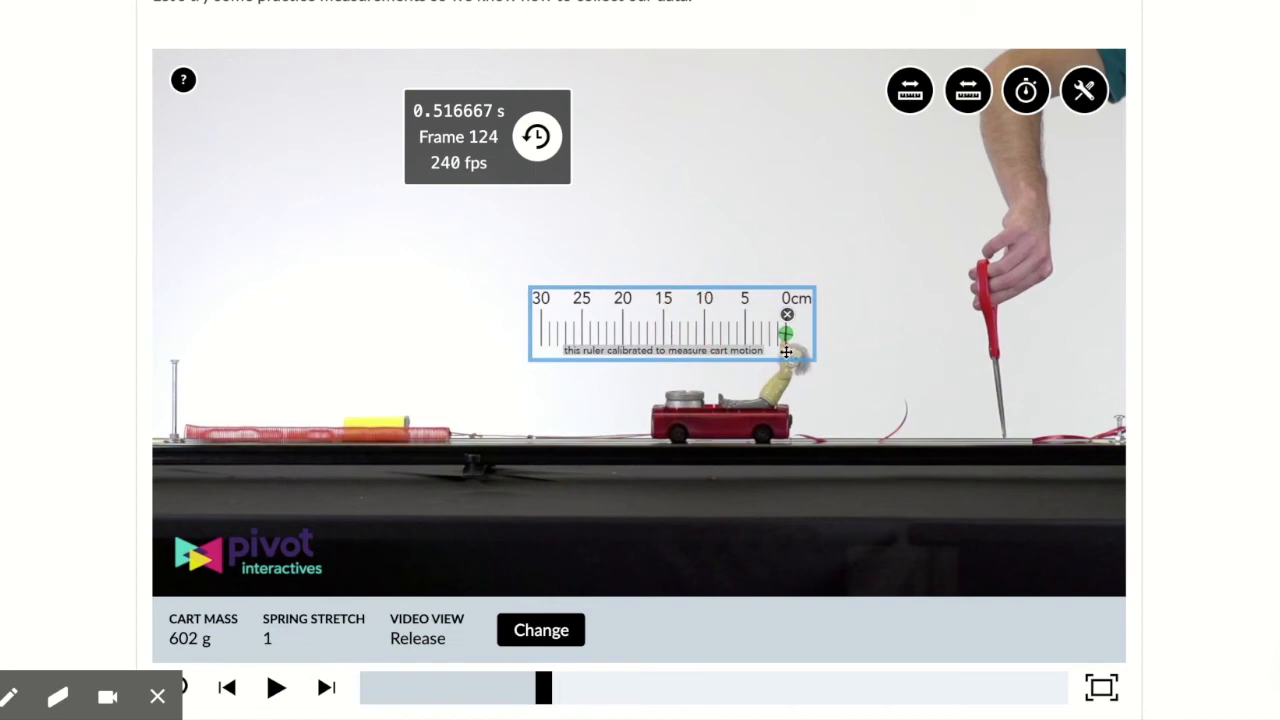
{"action": "left_click", "coordinate": [537, 136]}
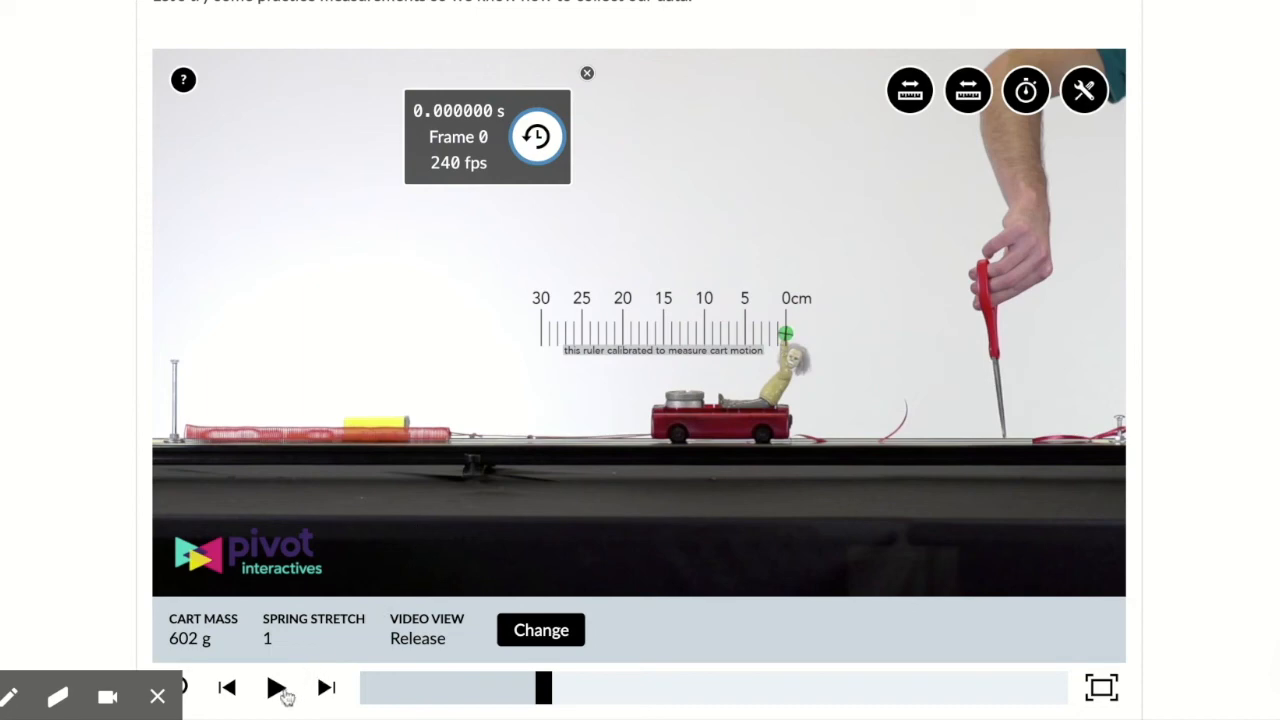
{"action": "mouse_move", "coordinate": [287, 673]}
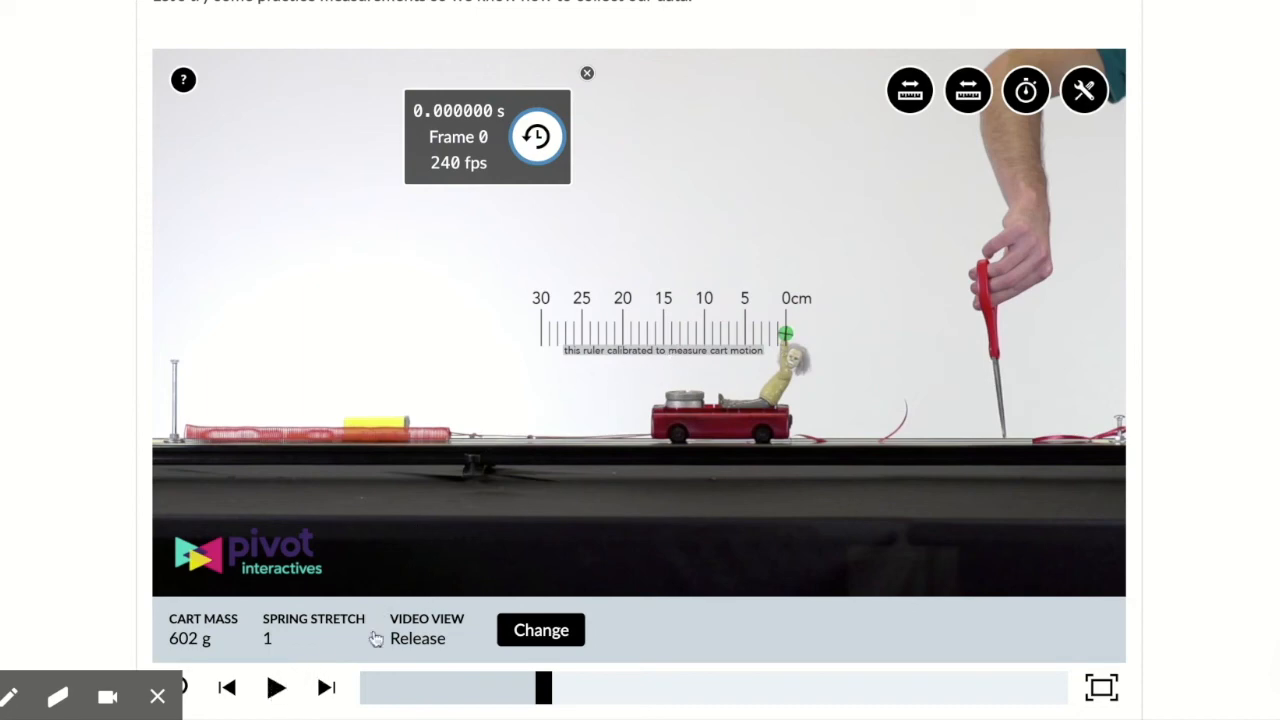
Play, pause, and step the video to frame 113 (0.4708 s), with the cart at 20 cm
{"action": "left_click", "coordinate": [276, 687]}
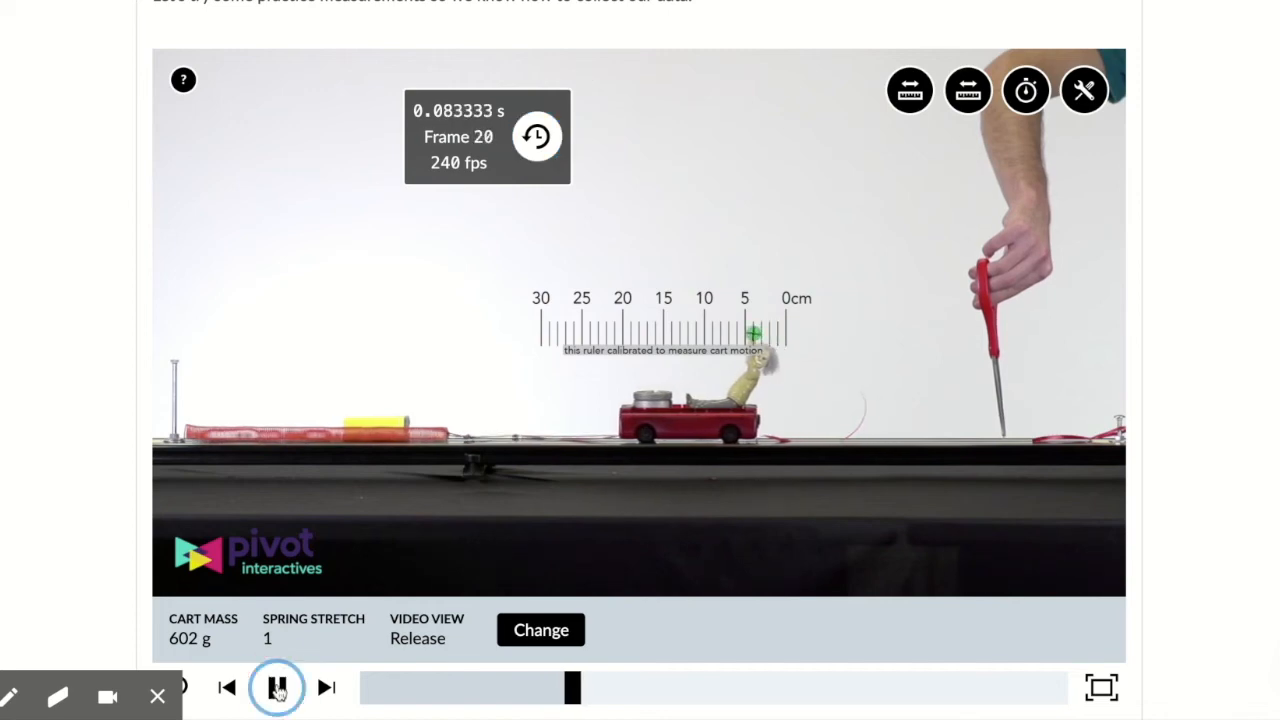
{"action": "left_click", "coordinate": [277, 687]}
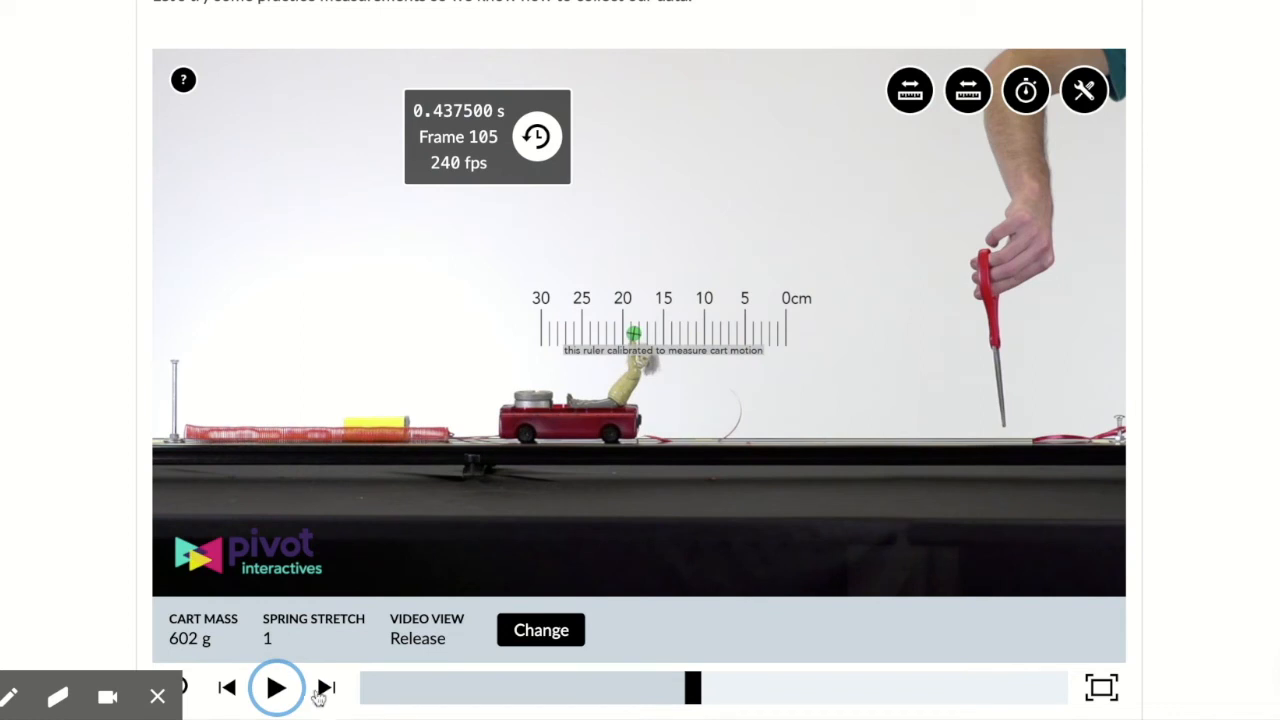
{"action": "left_click", "coordinate": [324, 687]}
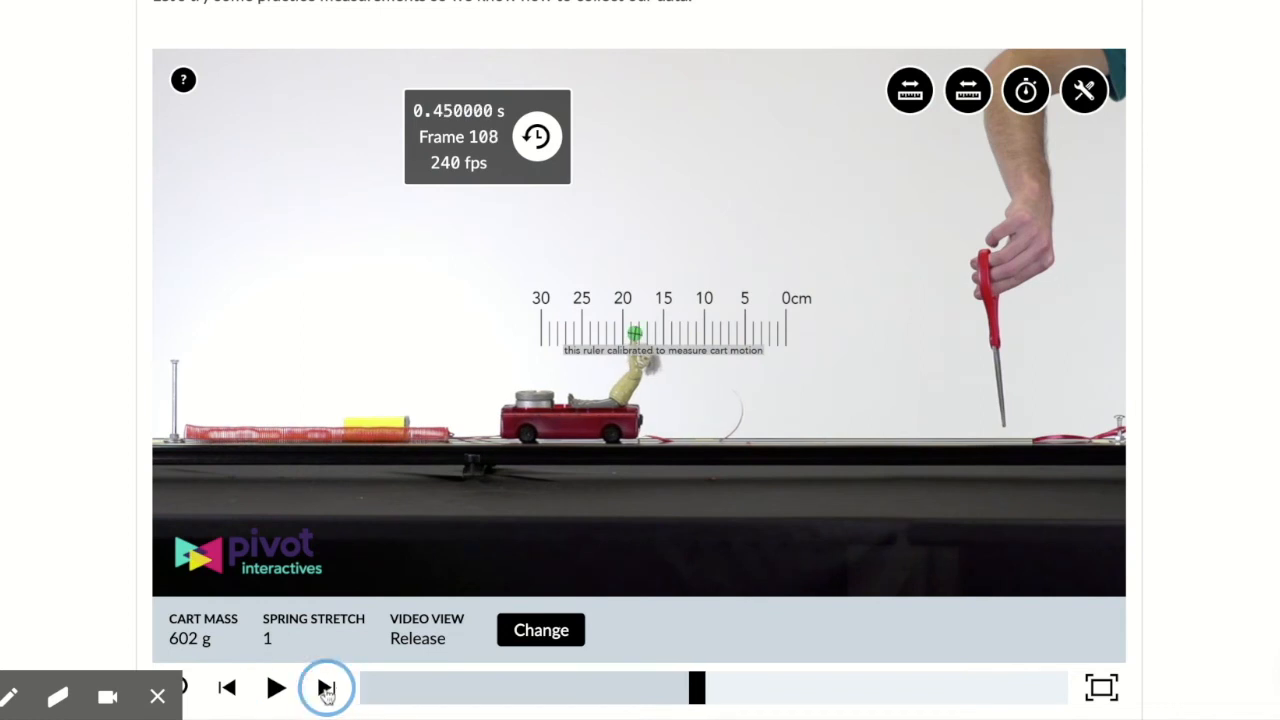
{"action": "left_click", "coordinate": [327, 687]}
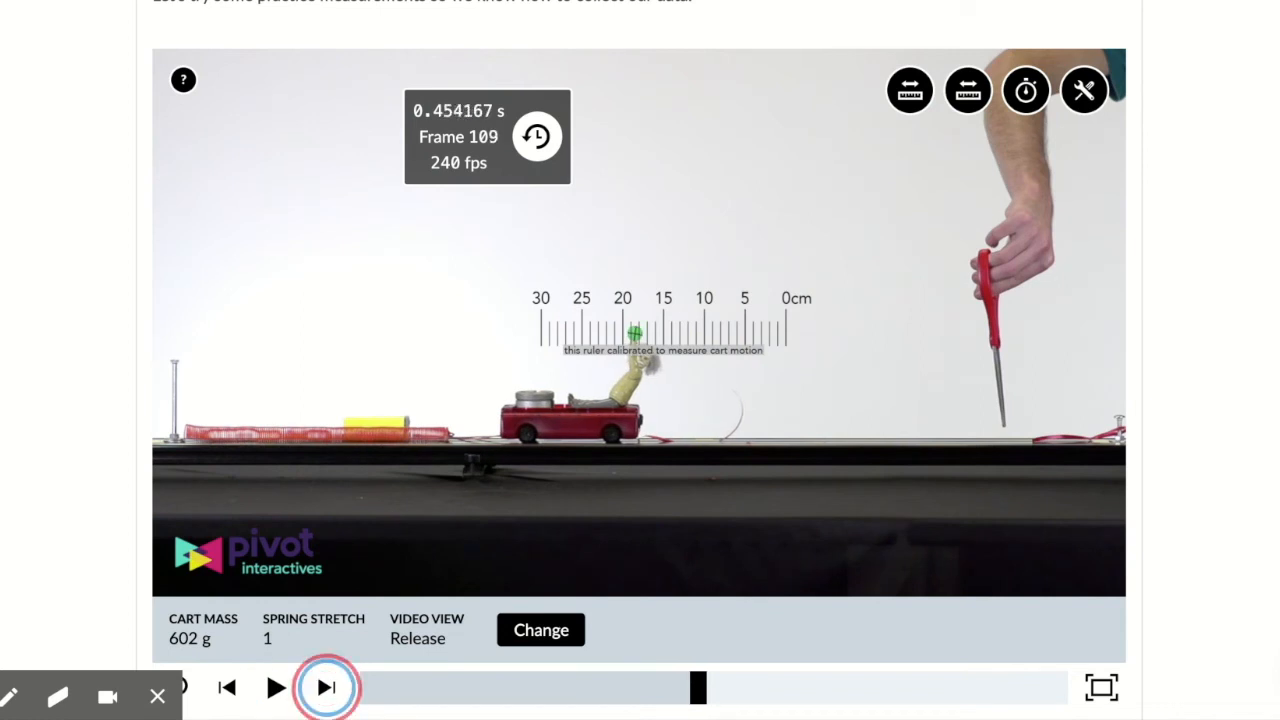
{"action": "left_click", "coordinate": [327, 687]}
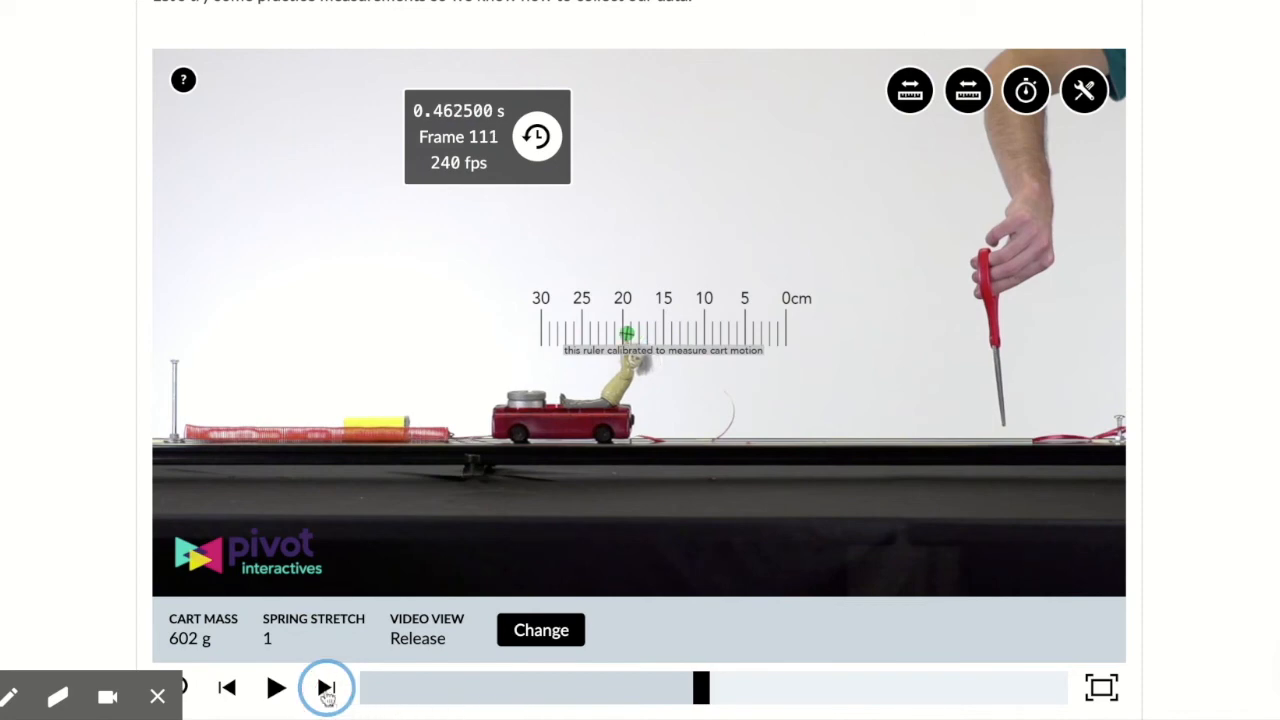
{"action": "left_click", "coordinate": [327, 687]}
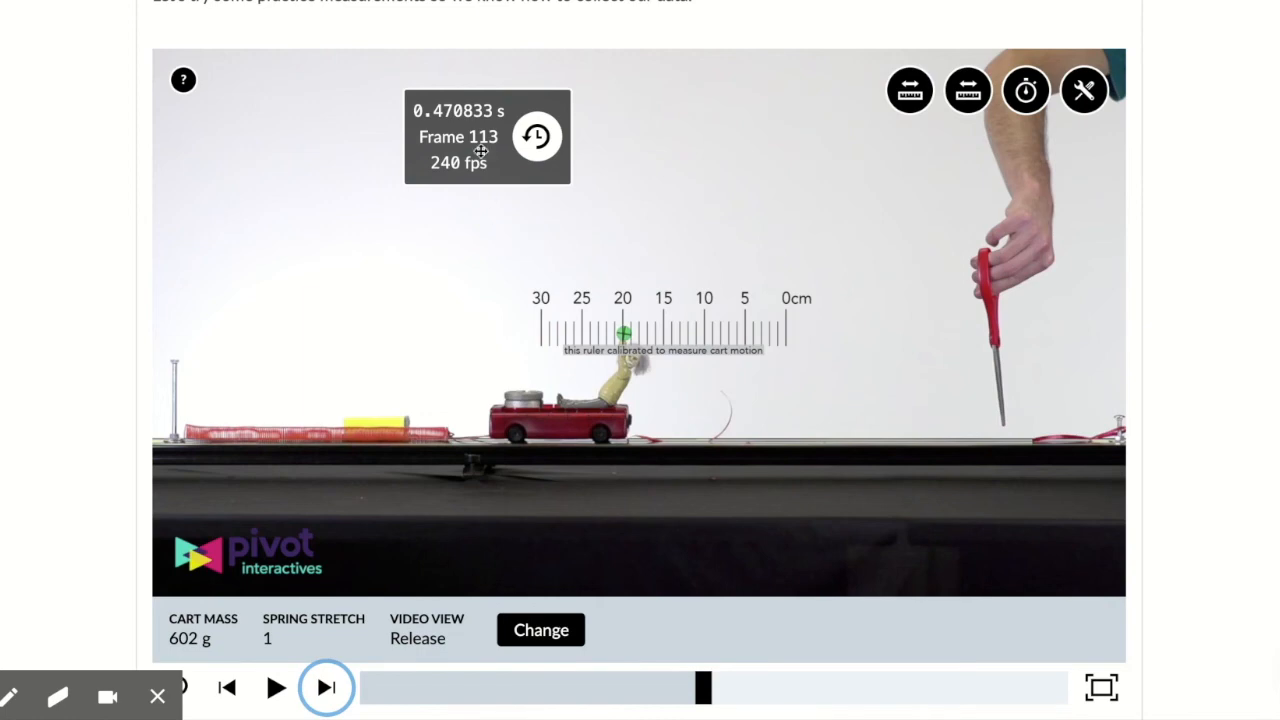
{"action": "mouse_move", "coordinate": [452, 124]}
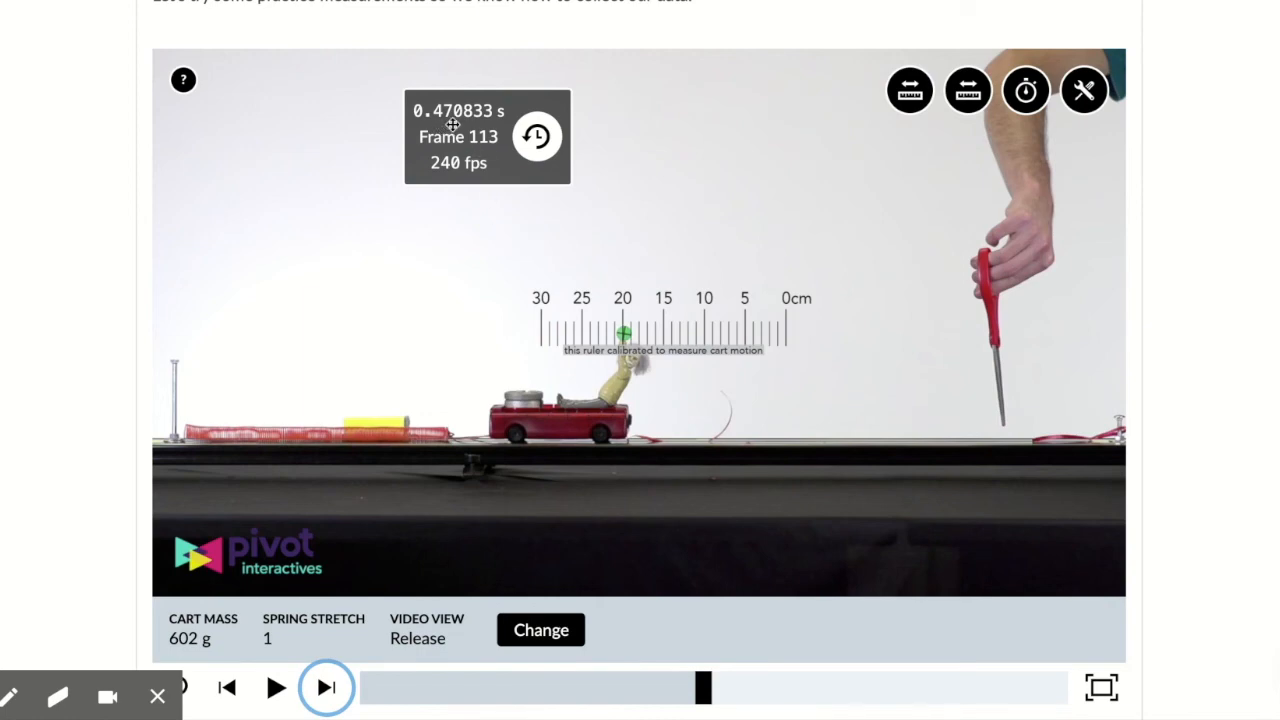
{"action": "mouse_move", "coordinate": [458, 128]}
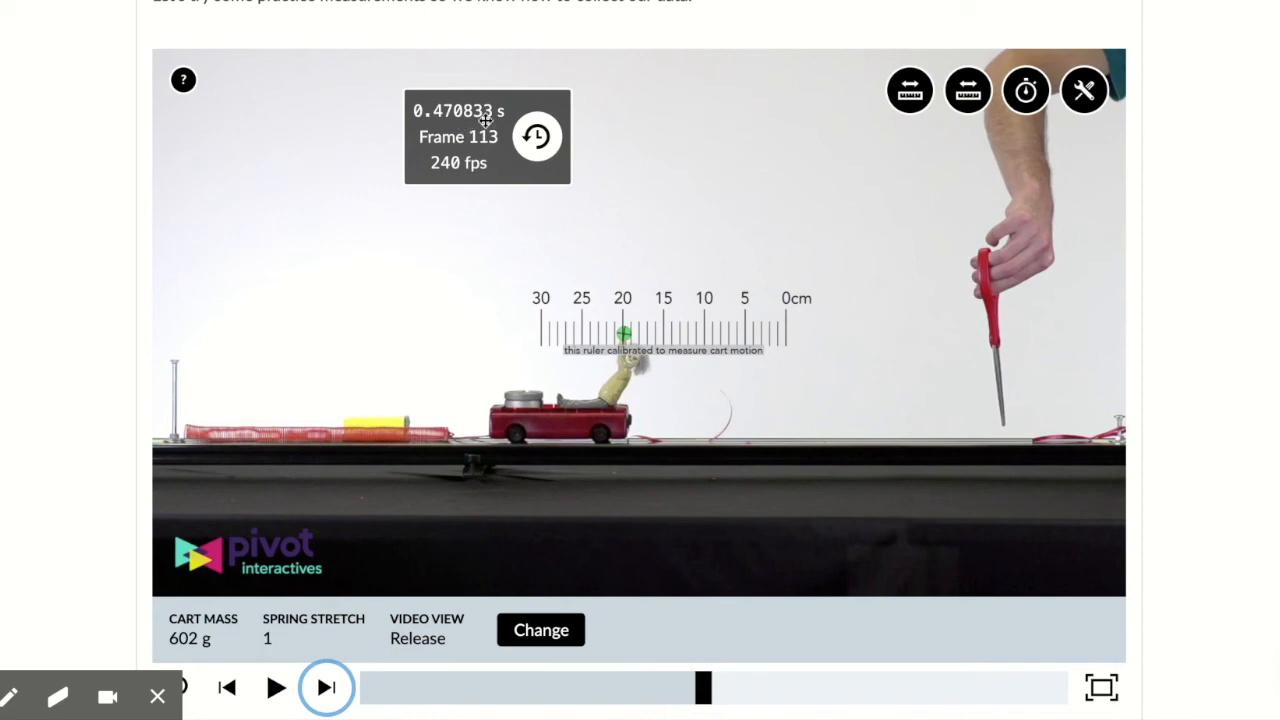
{"action": "mouse_move", "coordinate": [658, 290]}
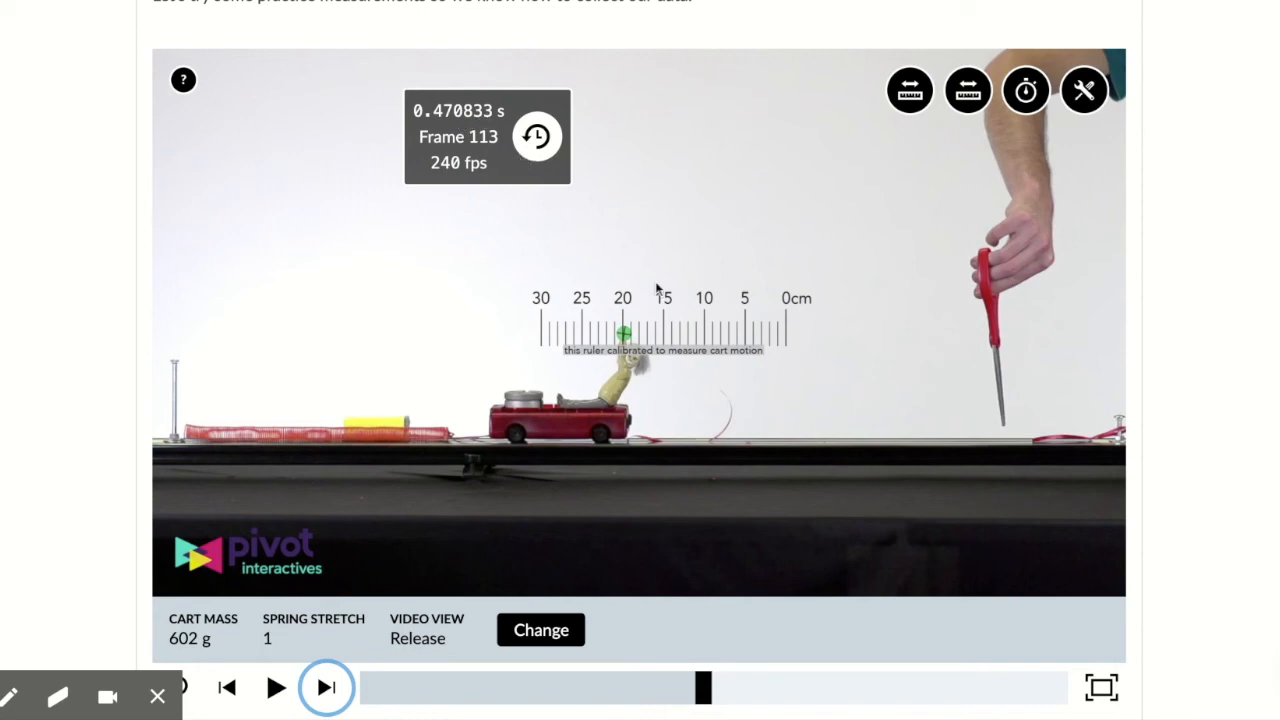
{"action": "mouse_move", "coordinate": [792, 370]}
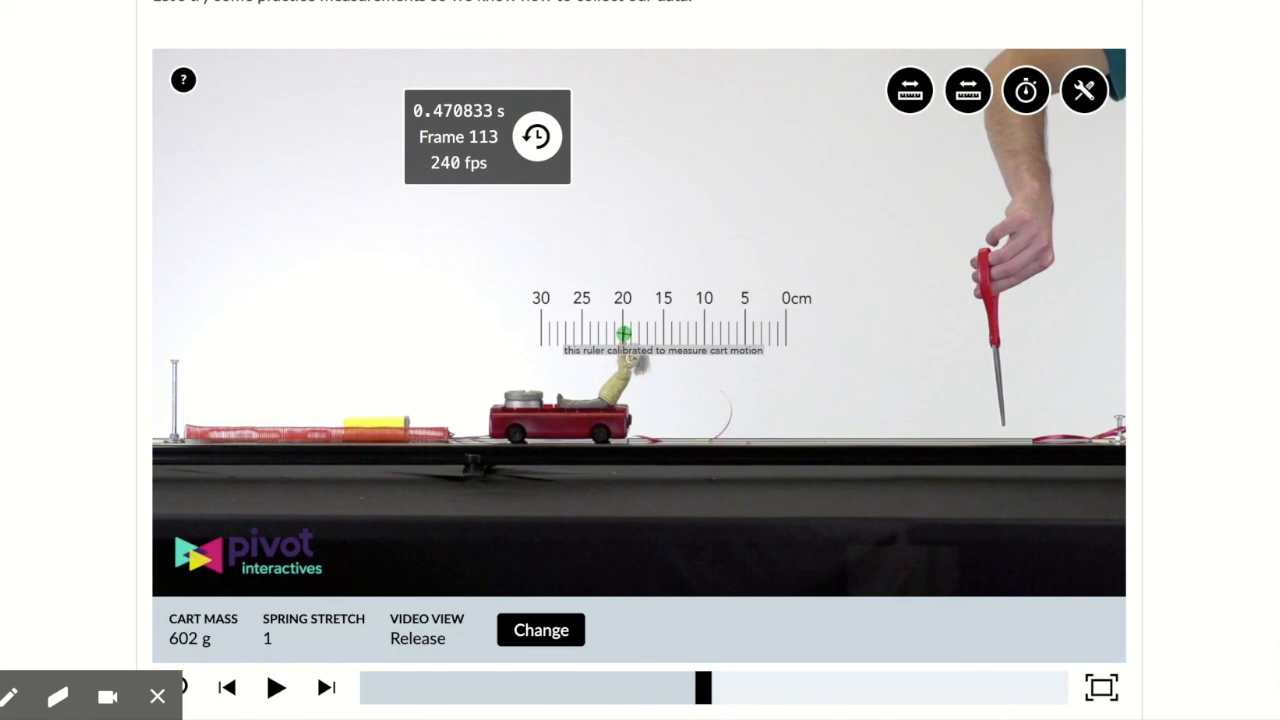
Select 'about 42 cm/s' for the velocity question and submit it
{"action": "scroll", "scroll_direction": "down", "scroll_amount": 3}
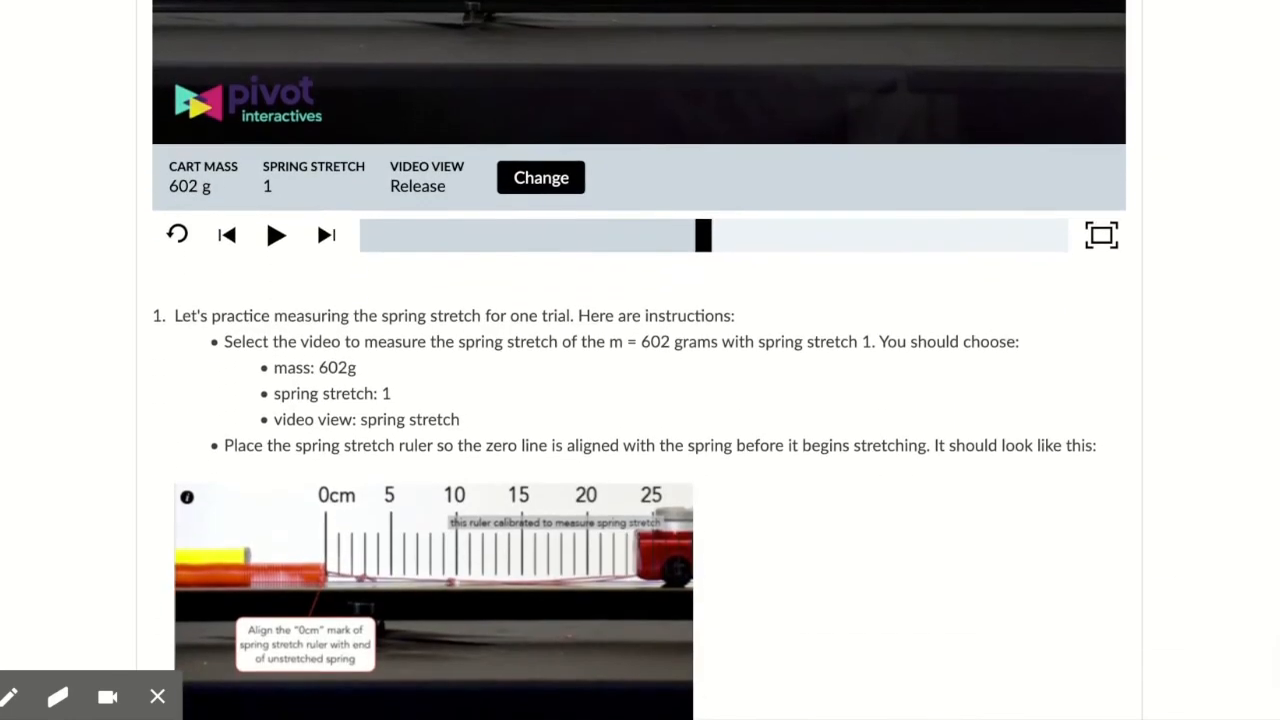
{"action": "scroll", "scroll_direction": "down", "scroll_amount": 3}
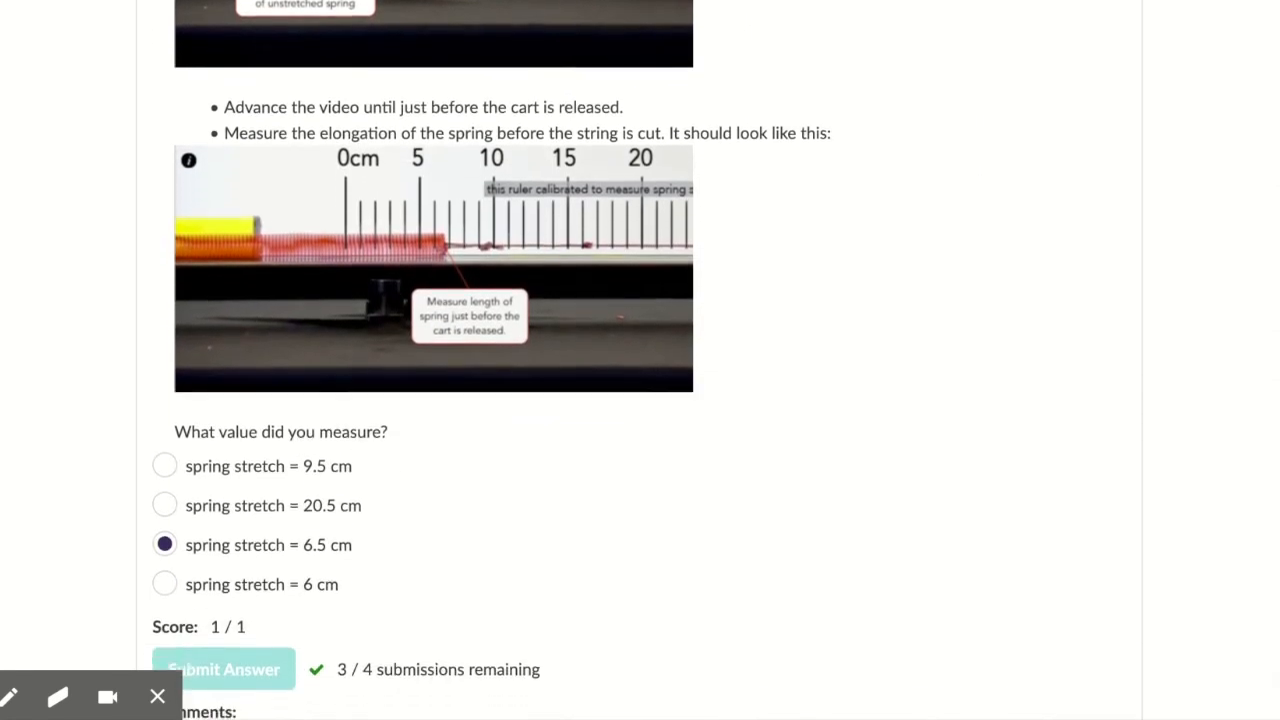
{"action": "scroll", "scroll_direction": "down", "scroll_amount": 3}
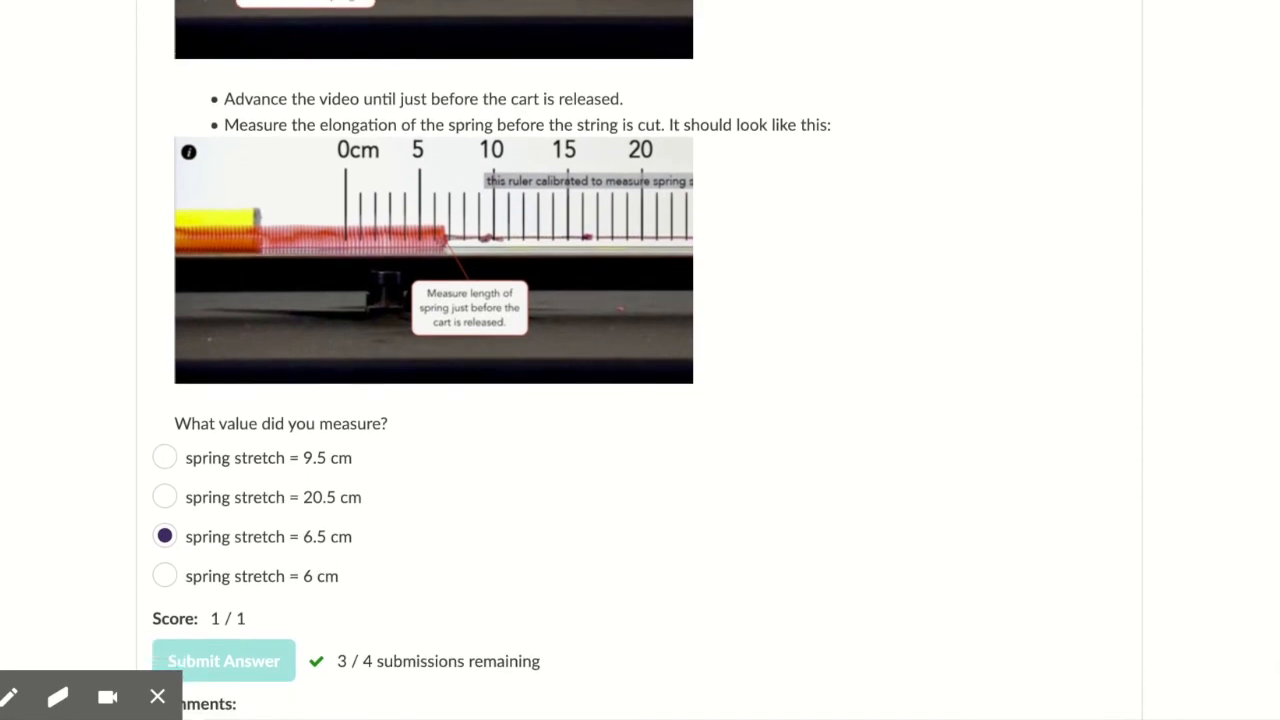
{"action": "scroll", "scroll_direction": "down", "scroll_amount": 3}
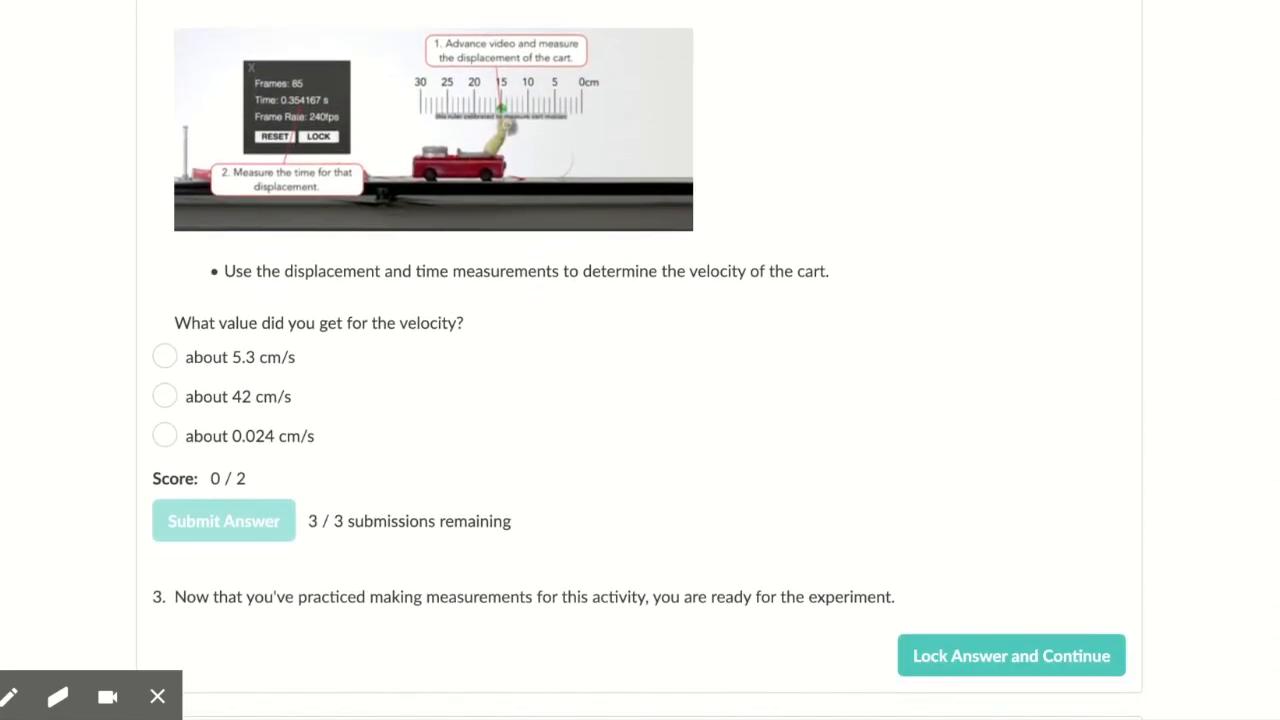
{"action": "scroll", "scroll_direction": "down", "scroll_amount": 3}
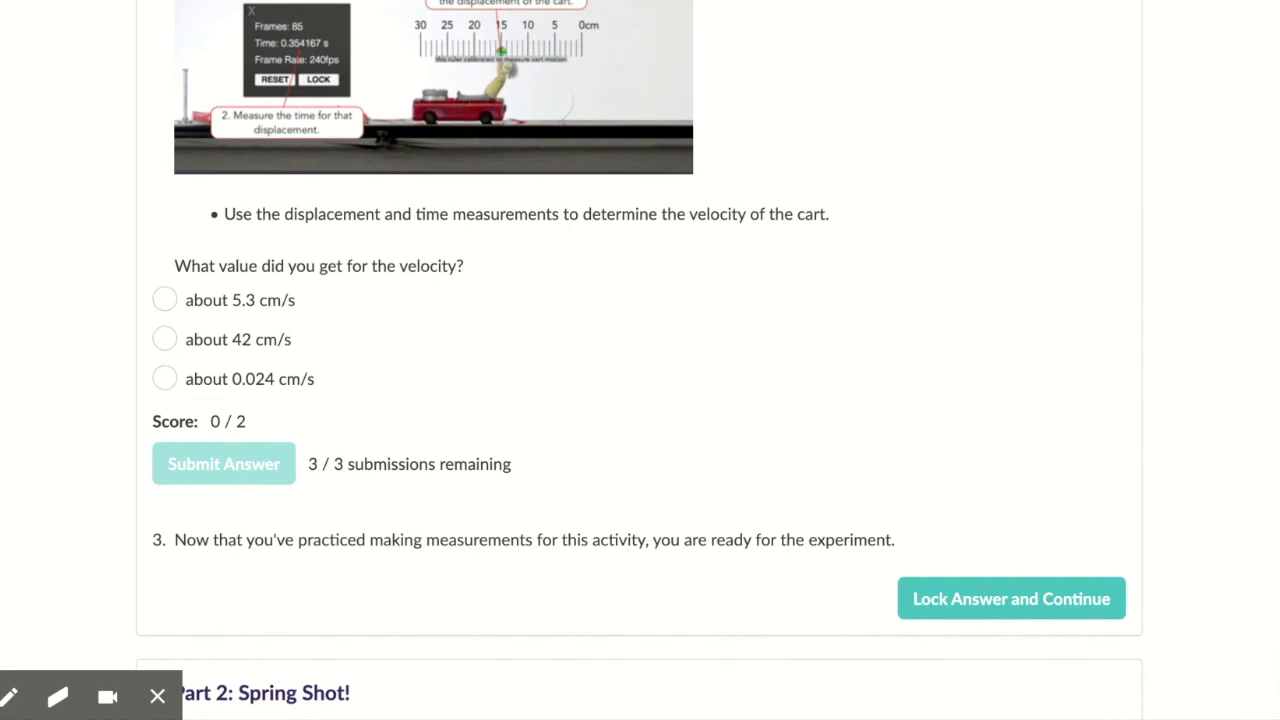
{"action": "left_click", "coordinate": [164, 338]}
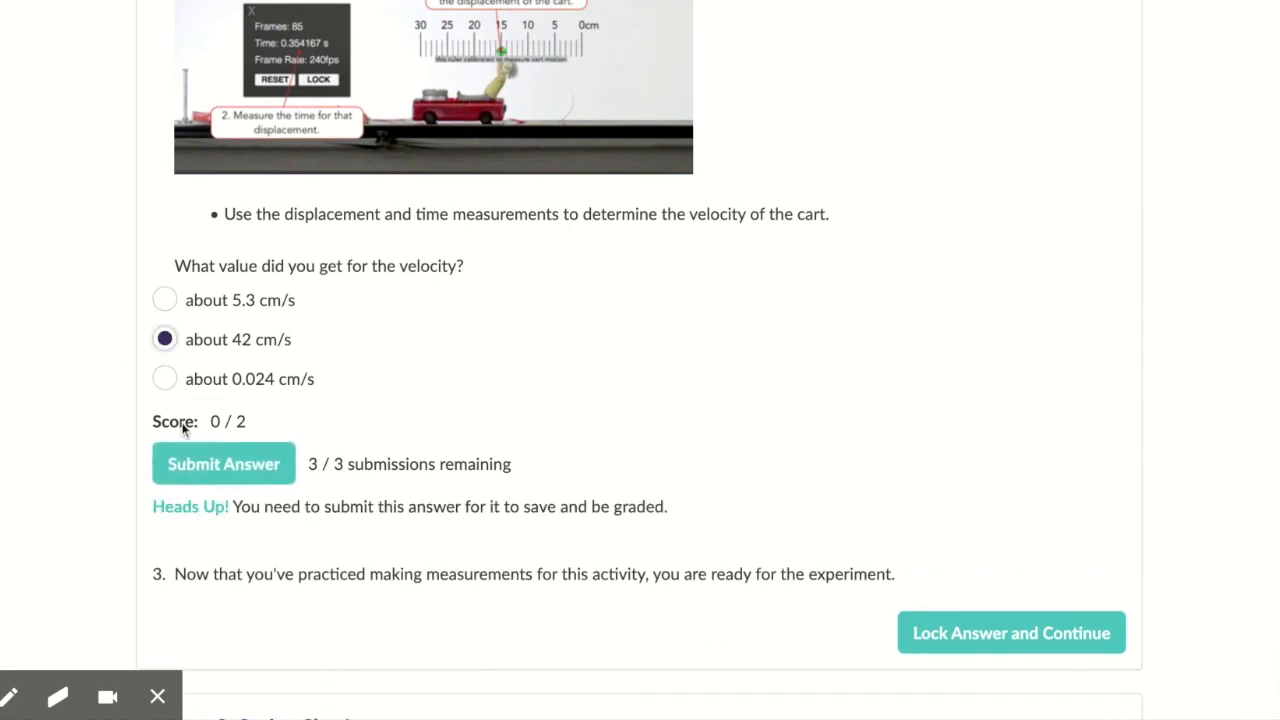
{"action": "left_click", "coordinate": [223, 463]}
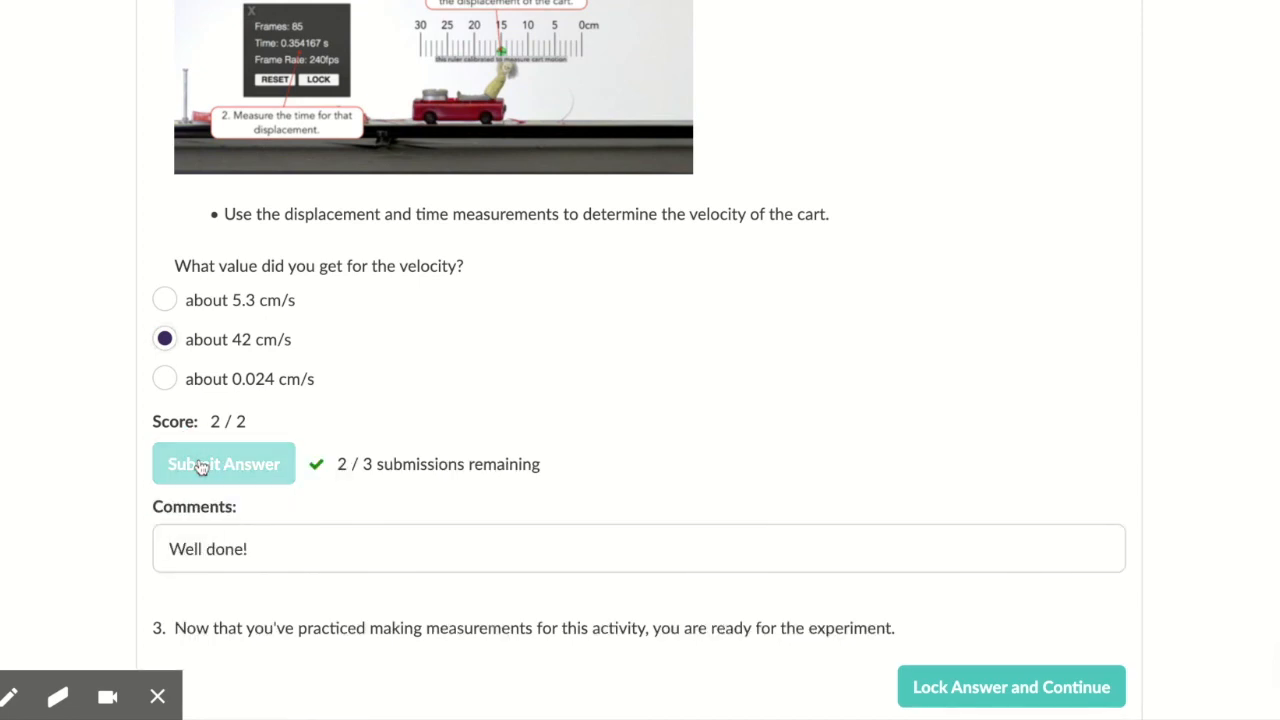
{"action": "mouse_move", "coordinate": [902, 144]}
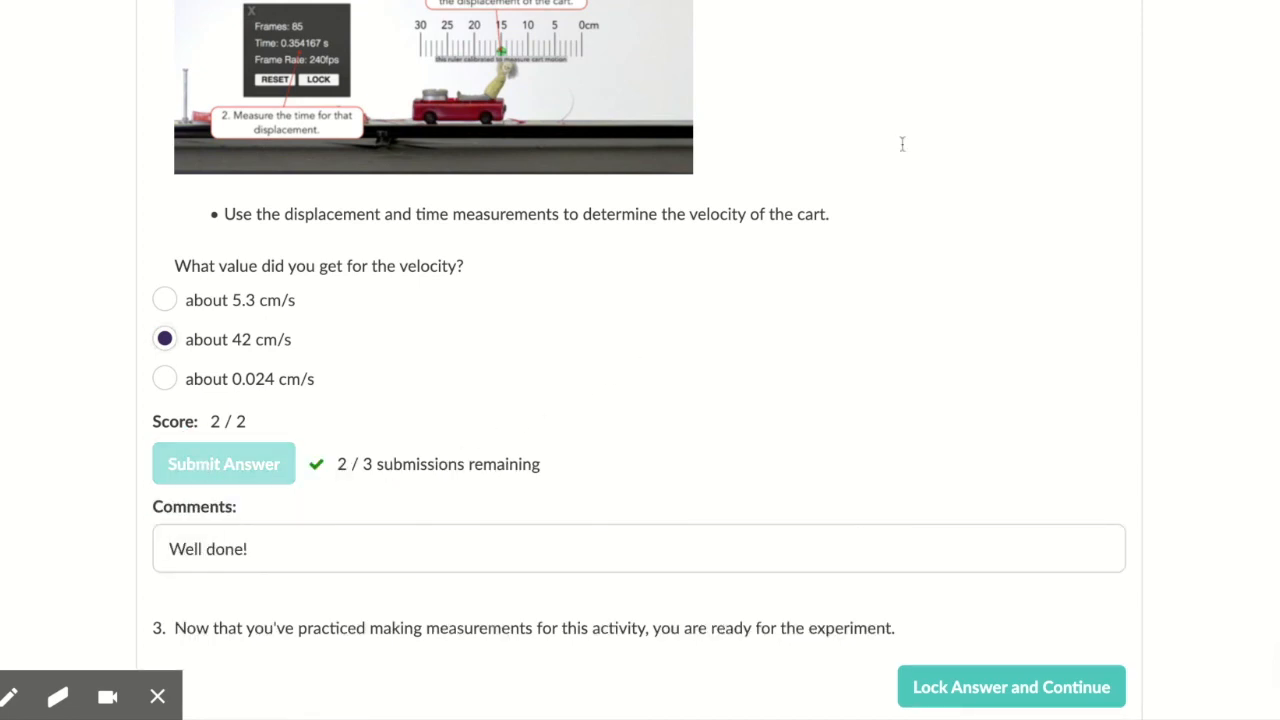